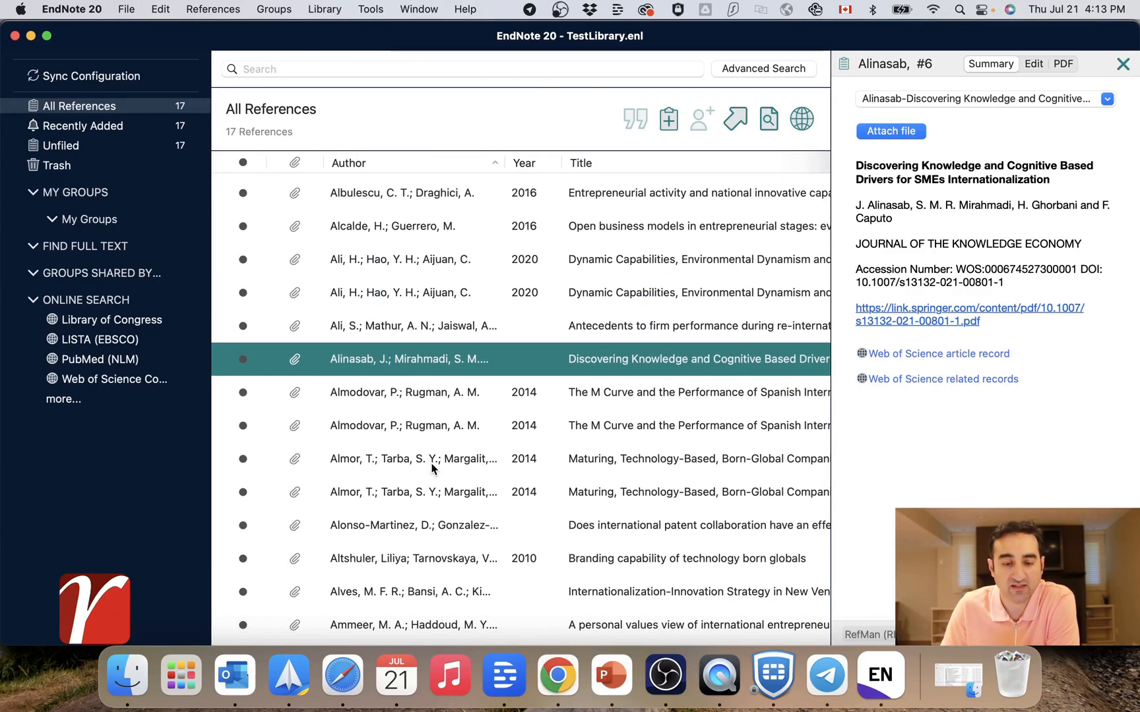
{"action": "mouse_move", "coordinate": [348, 206]}
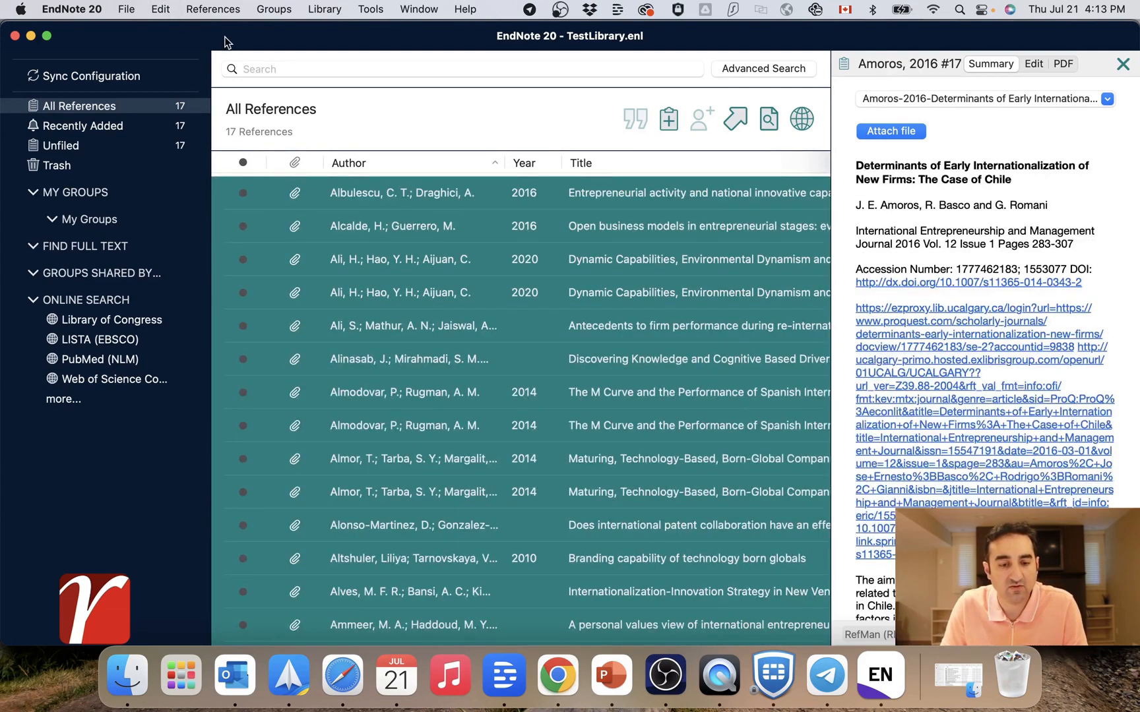
- Check the References menu for Find Full Text and leave all 17 references selected
{"action": "left_click", "coordinate": [212, 9]}
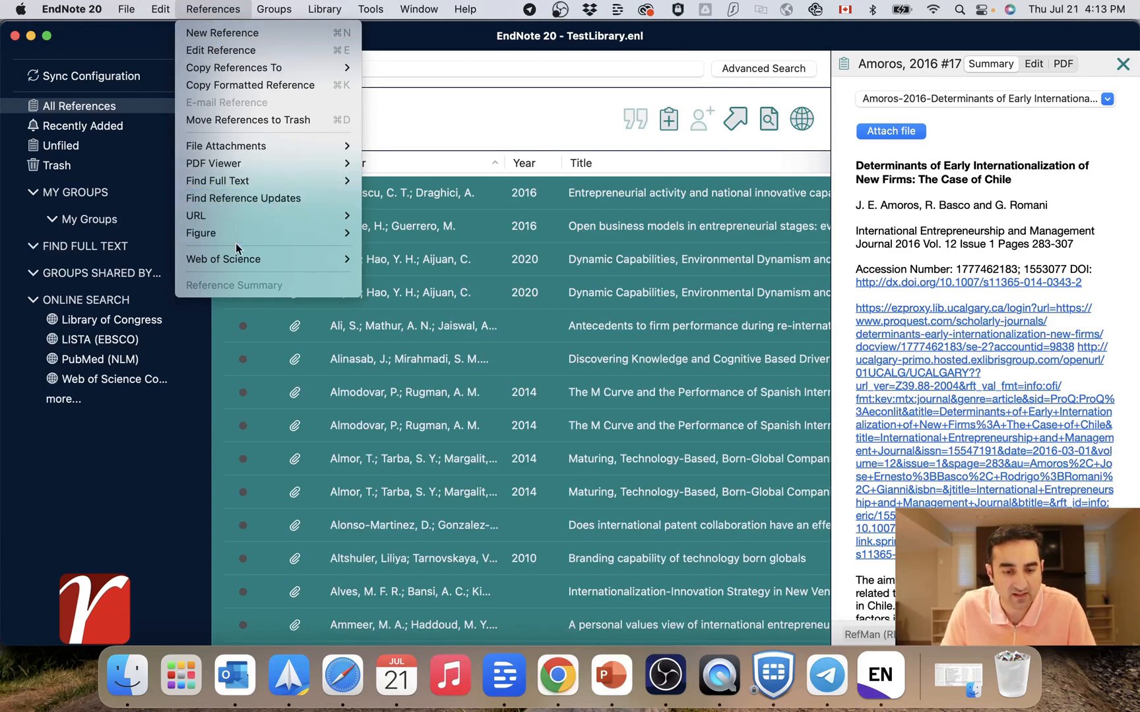
{"action": "mouse_move", "coordinate": [217, 181]}
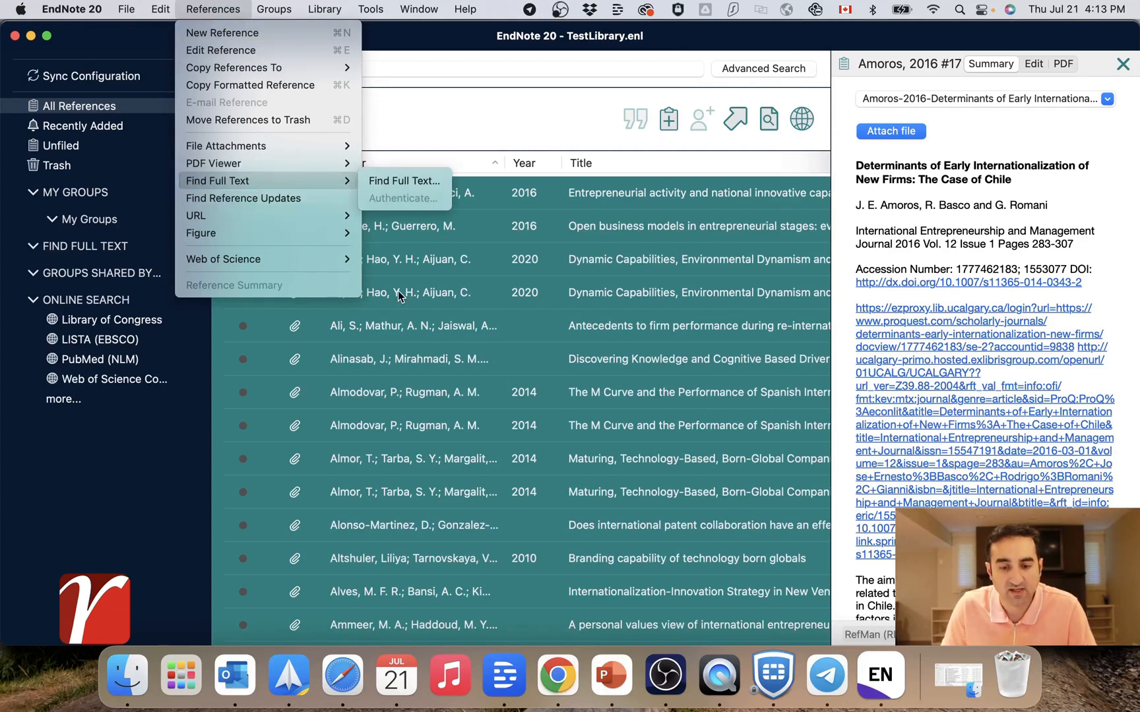
{"action": "mouse_move", "coordinate": [431, 364]}
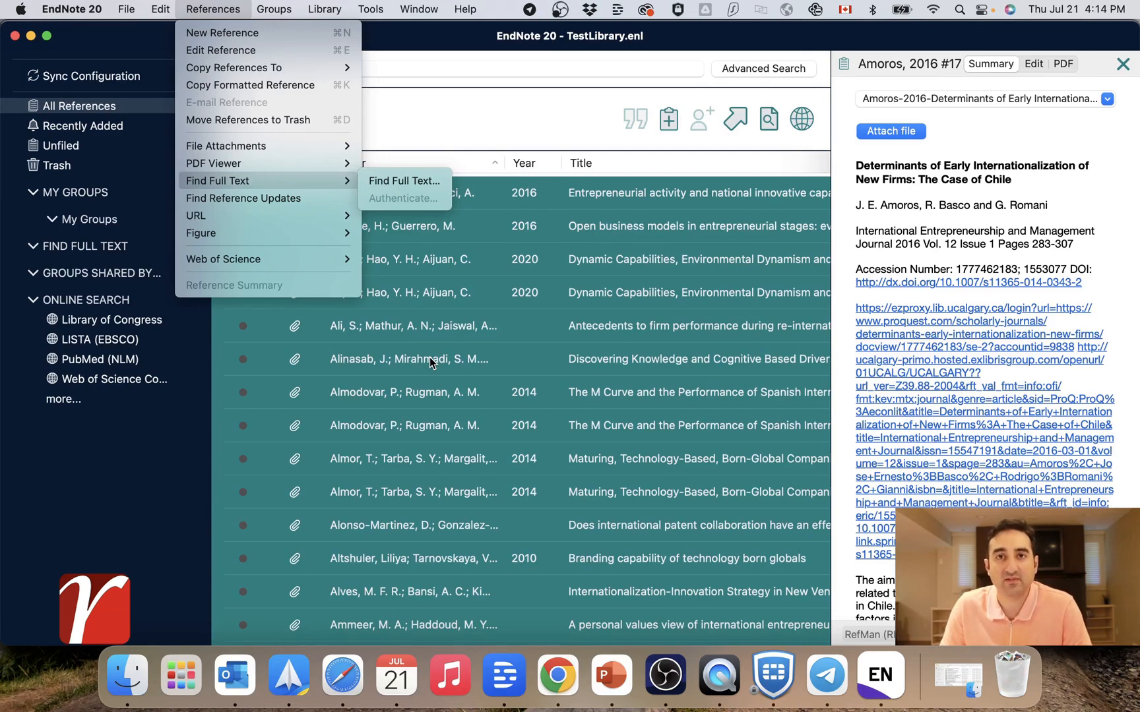
{"action": "mouse_move", "coordinate": [447, 203]}
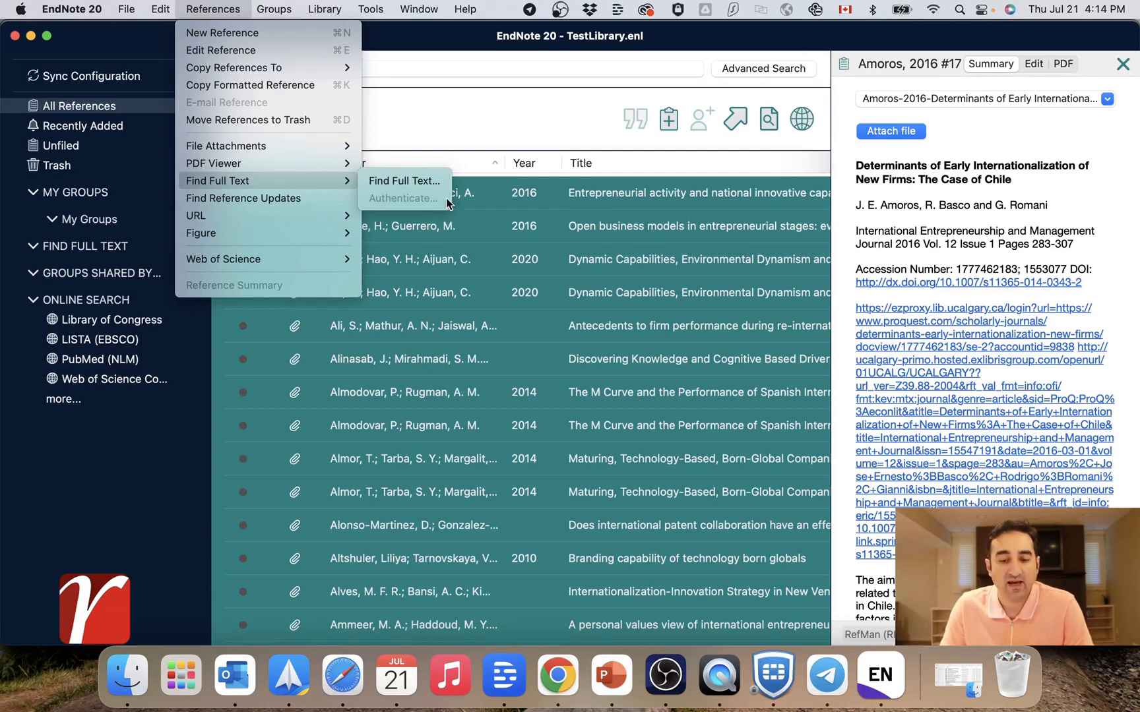
{"action": "left_click", "coordinate": [417, 403]}
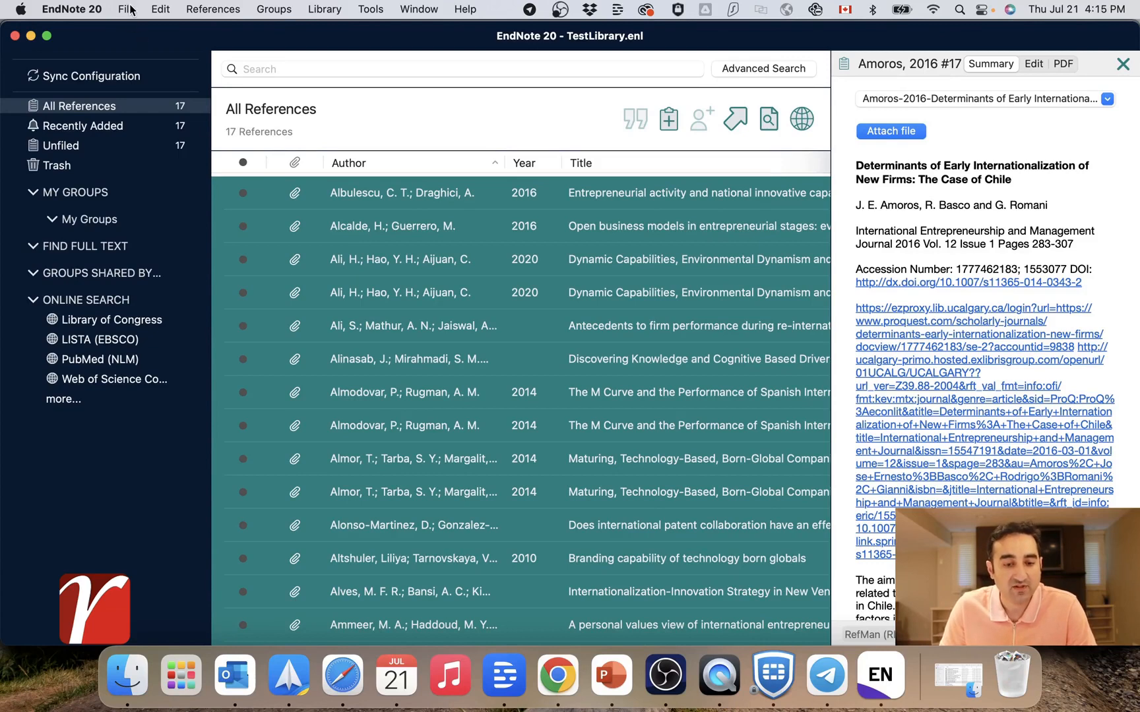
- Start a File export to Downloads as Text Only with RefMan (RIS) Export output style
{"action": "left_click", "coordinate": [126, 9]}
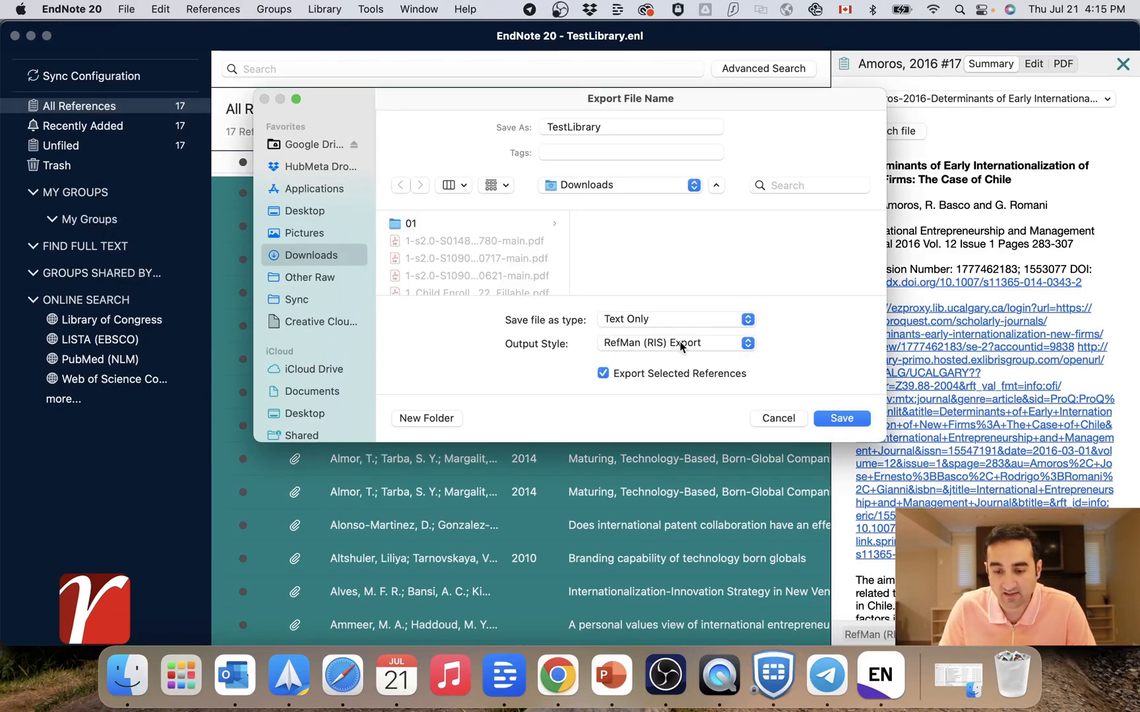
{"action": "mouse_move", "coordinate": [637, 234]}
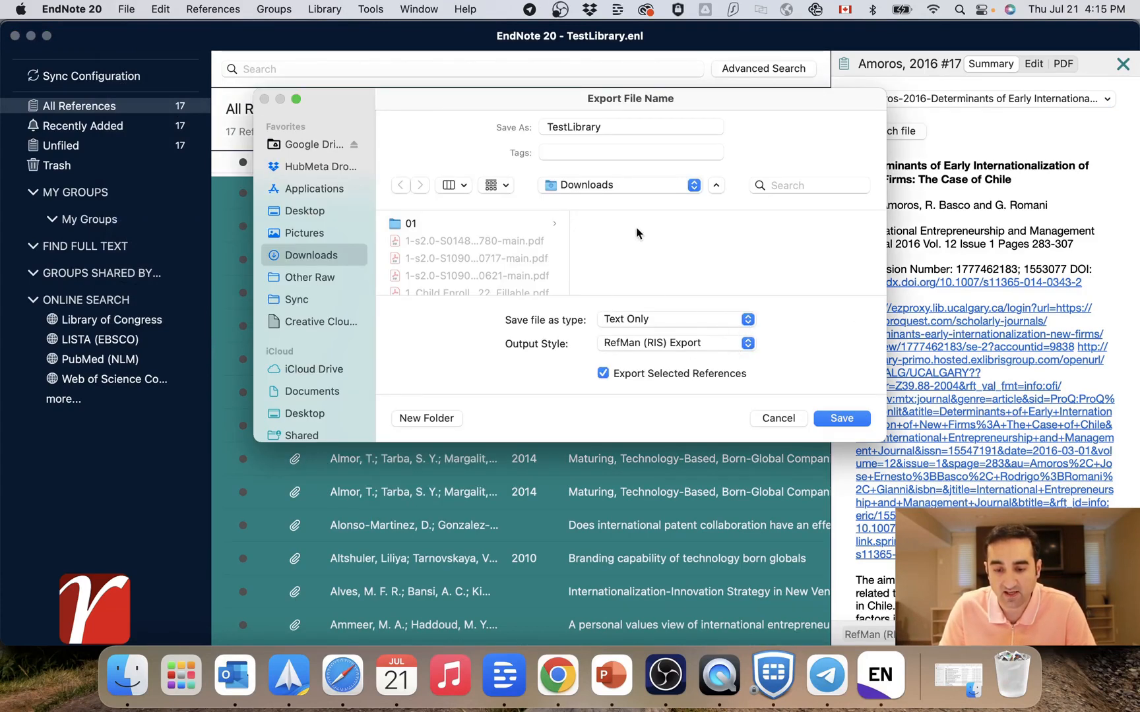
{"action": "left_click", "coordinate": [672, 319]}
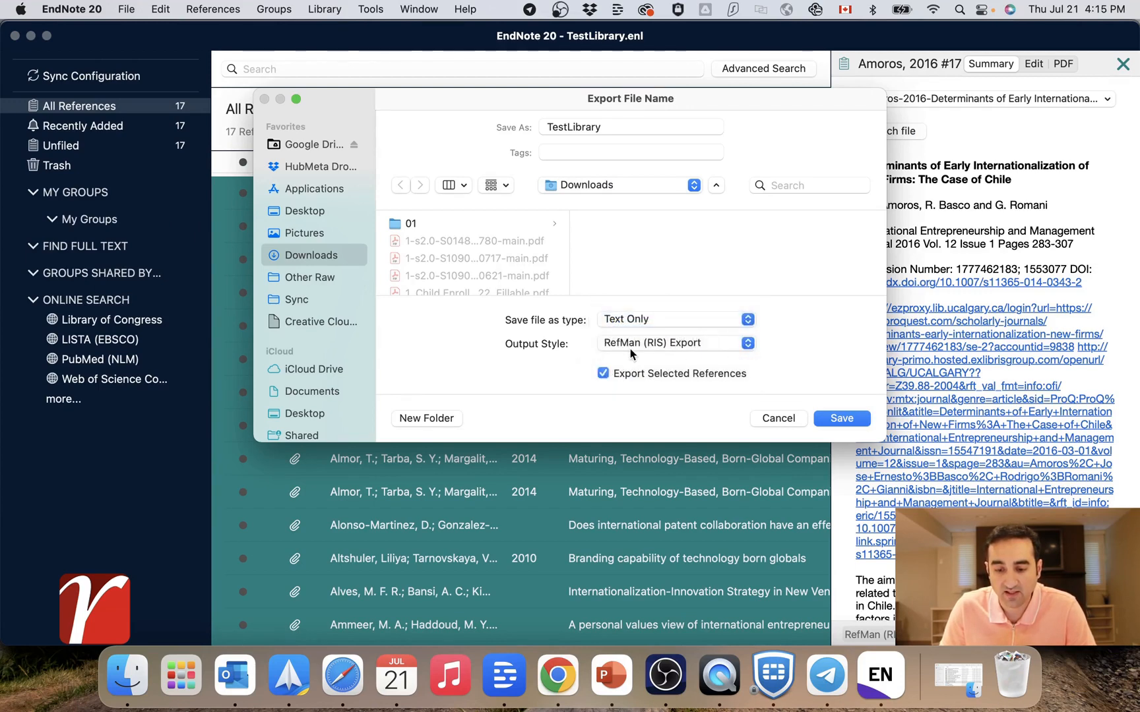
{"action": "left_click", "coordinate": [676, 343]}
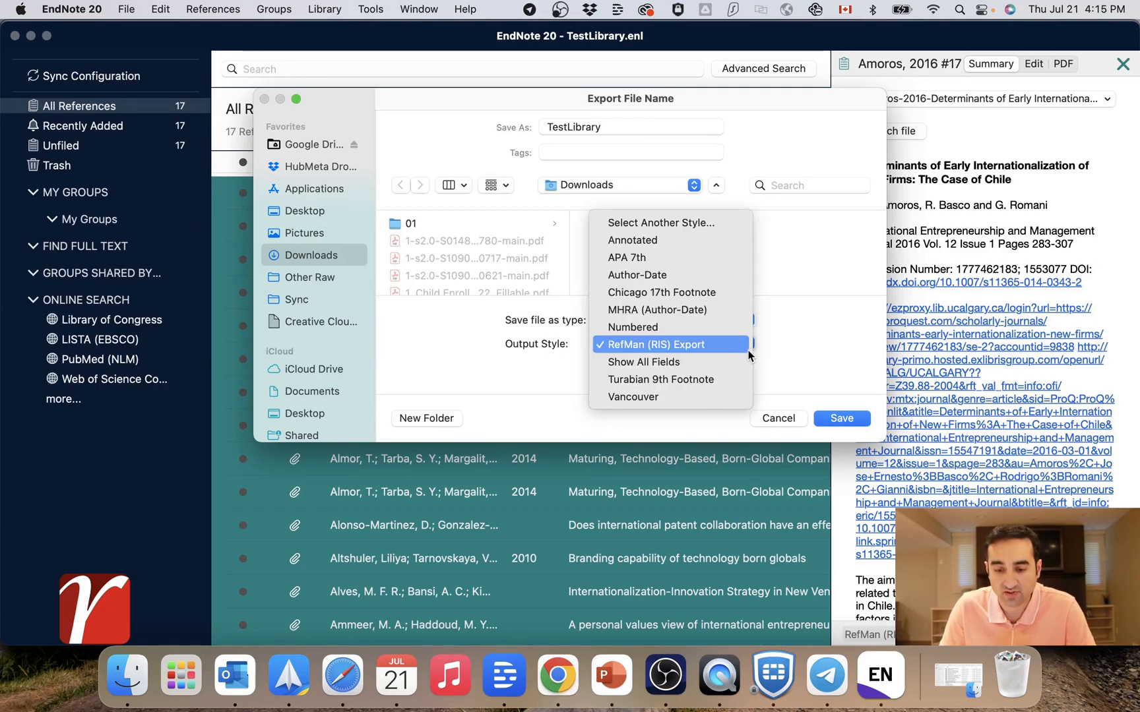
{"action": "mouse_move", "coordinate": [660, 351]}
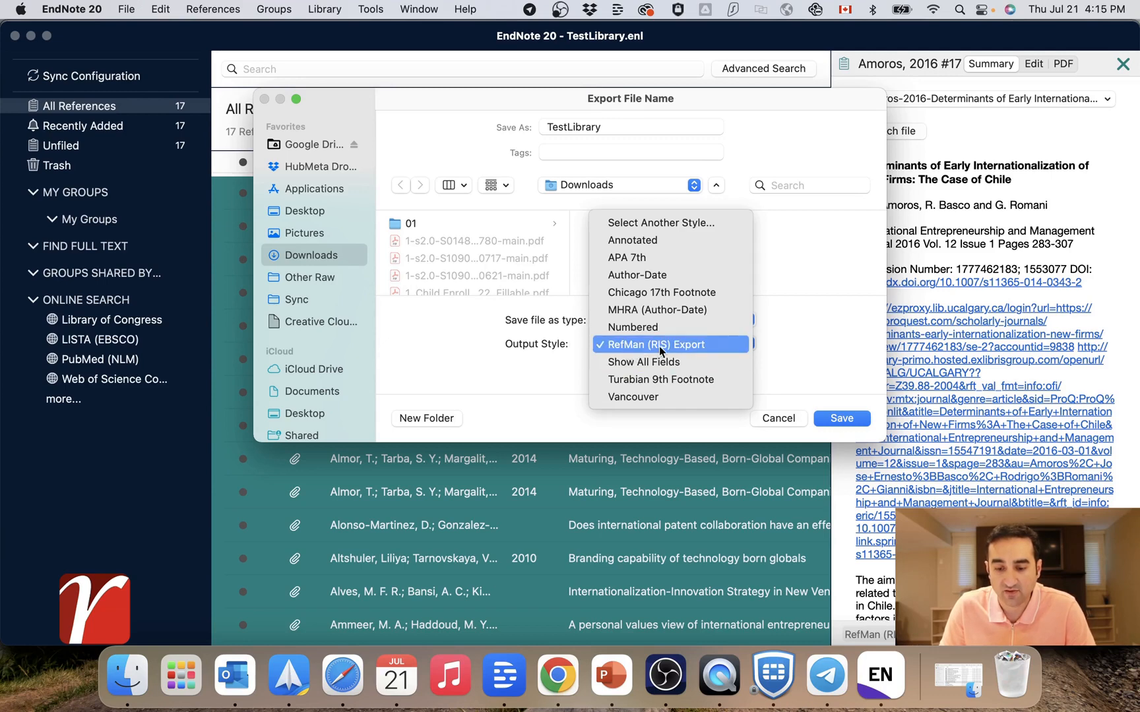
{"action": "left_click", "coordinate": [655, 344]}
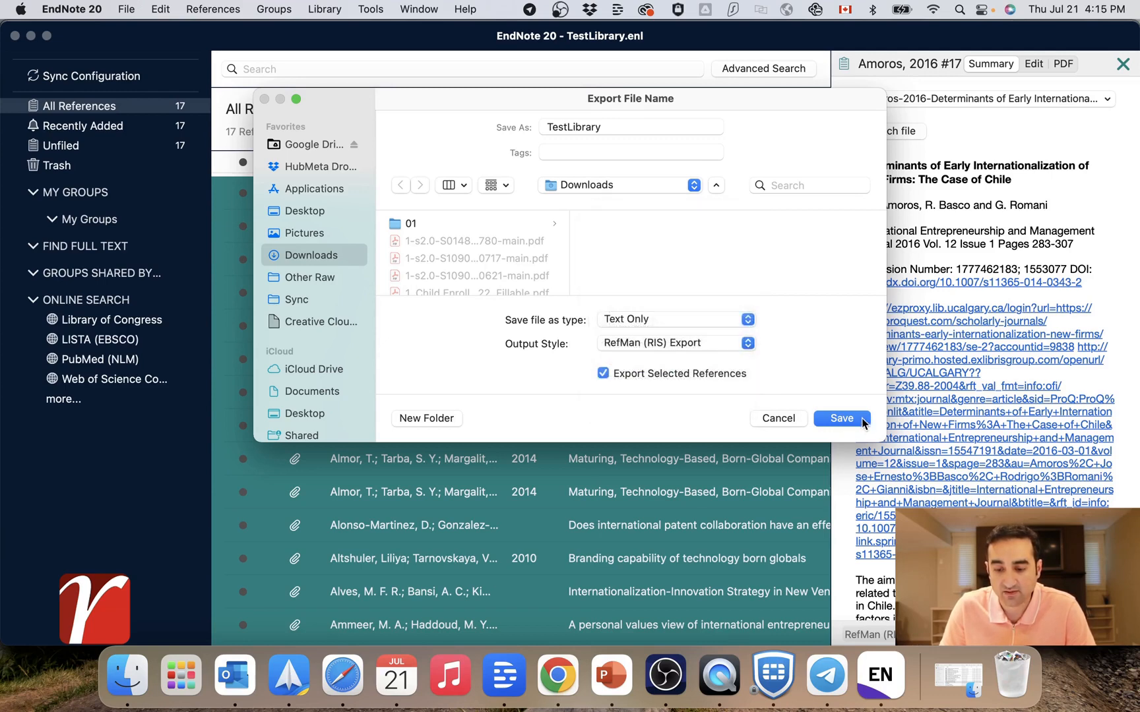
- Keep the file name TestLibrary, export selected references only, and save
{"action": "left_click", "coordinate": [629, 126]}
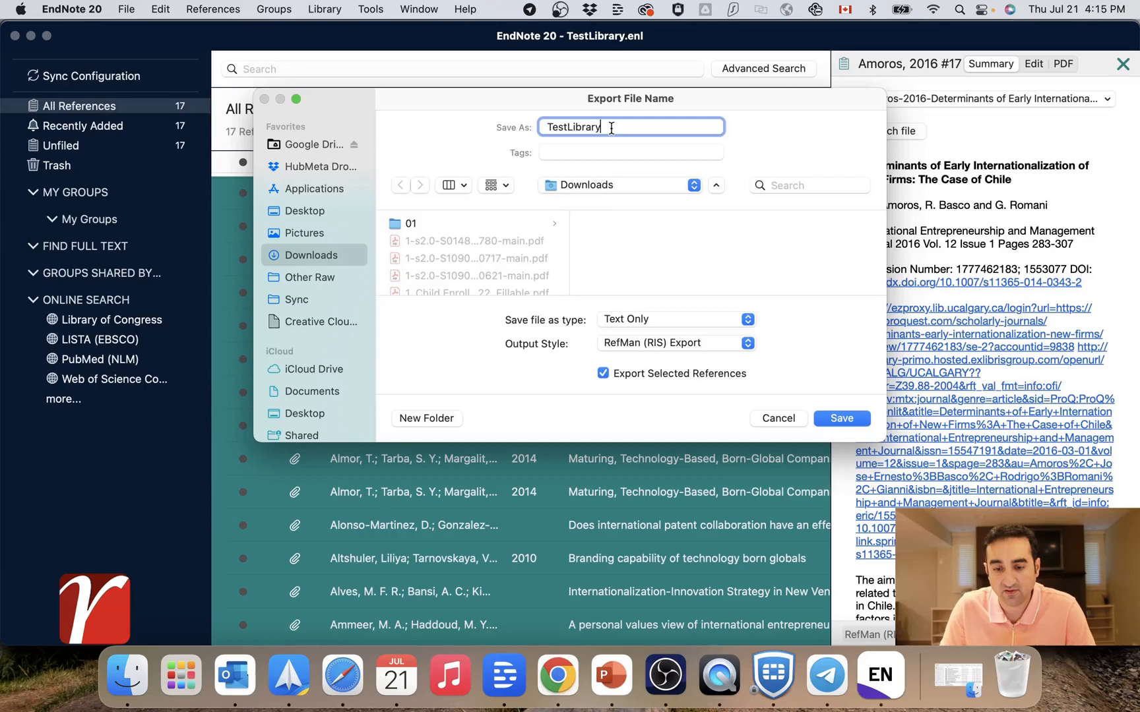
{"action": "double_click", "coordinate": [573, 127]}
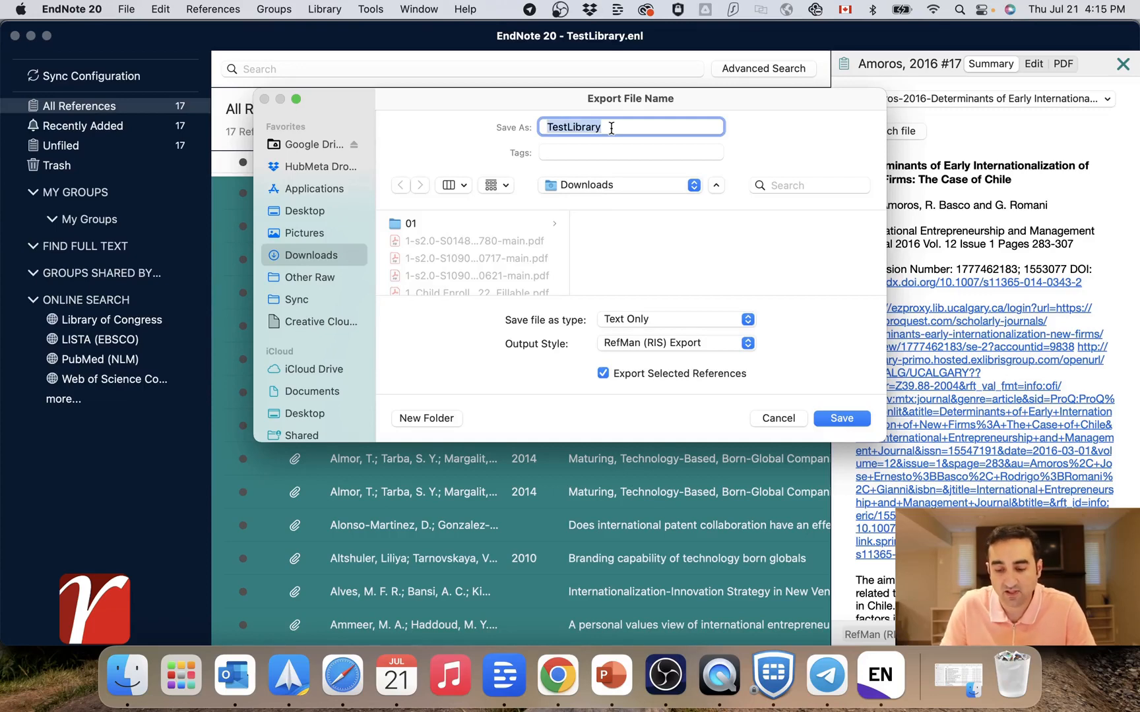
{"action": "left_click", "coordinate": [777, 418]}
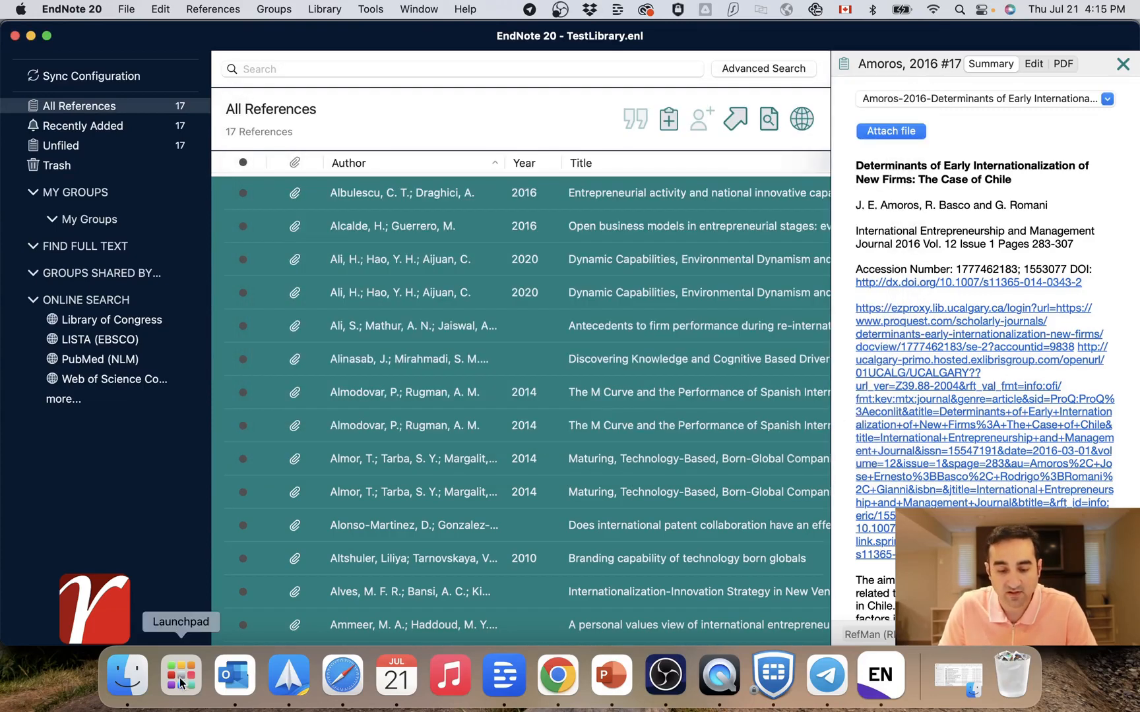
{"action": "mouse_move", "coordinate": [1030, 671]}
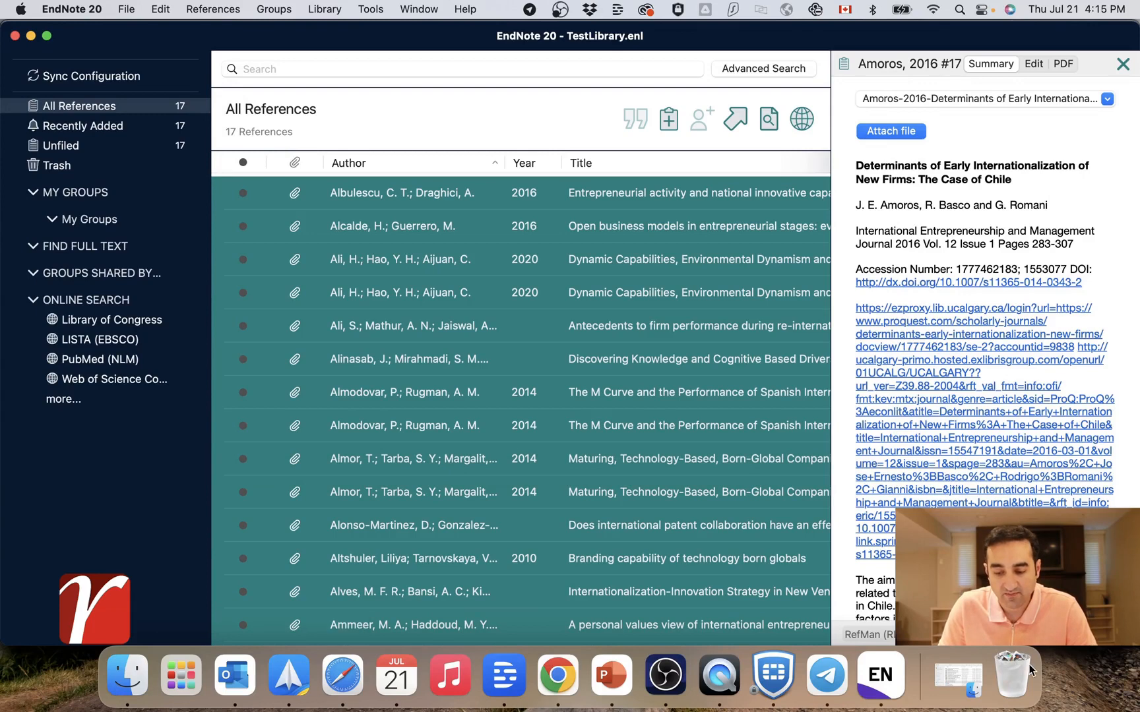
- In Downloads, rename TestLibrary.txt to TestLibrary.ris and confirm using the .ris extension
{"action": "left_click", "coordinate": [125, 676]}
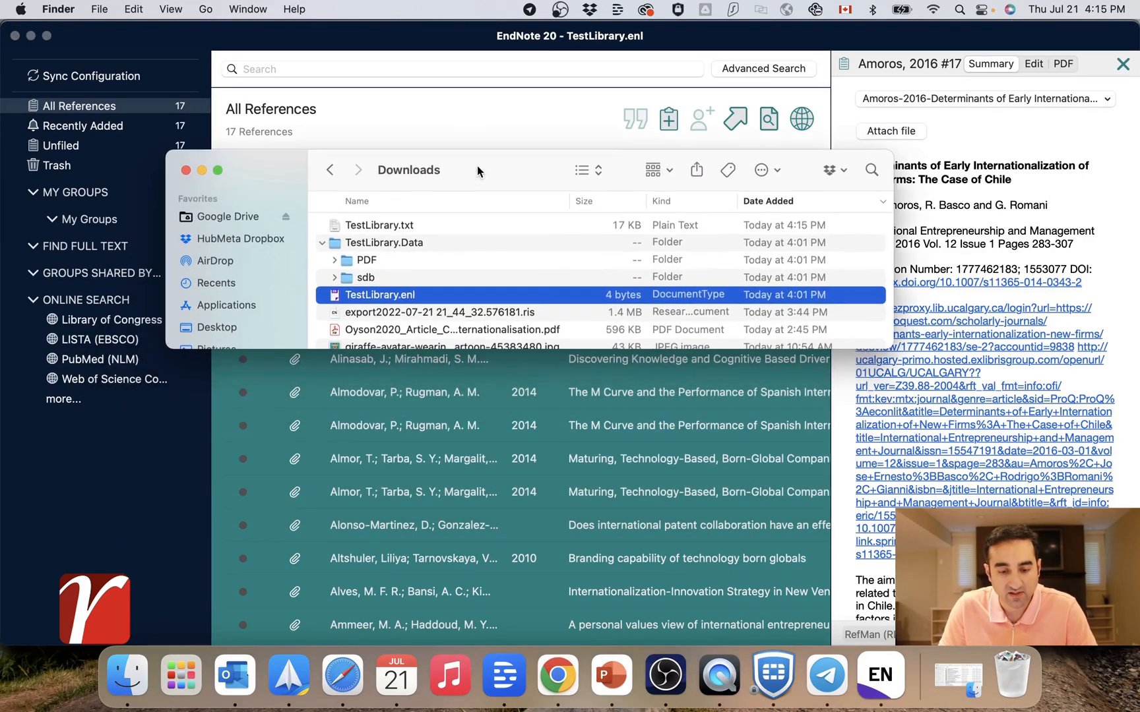
{"action": "left_click", "coordinate": [379, 225]}
{"action": "type", "text": "ris"}
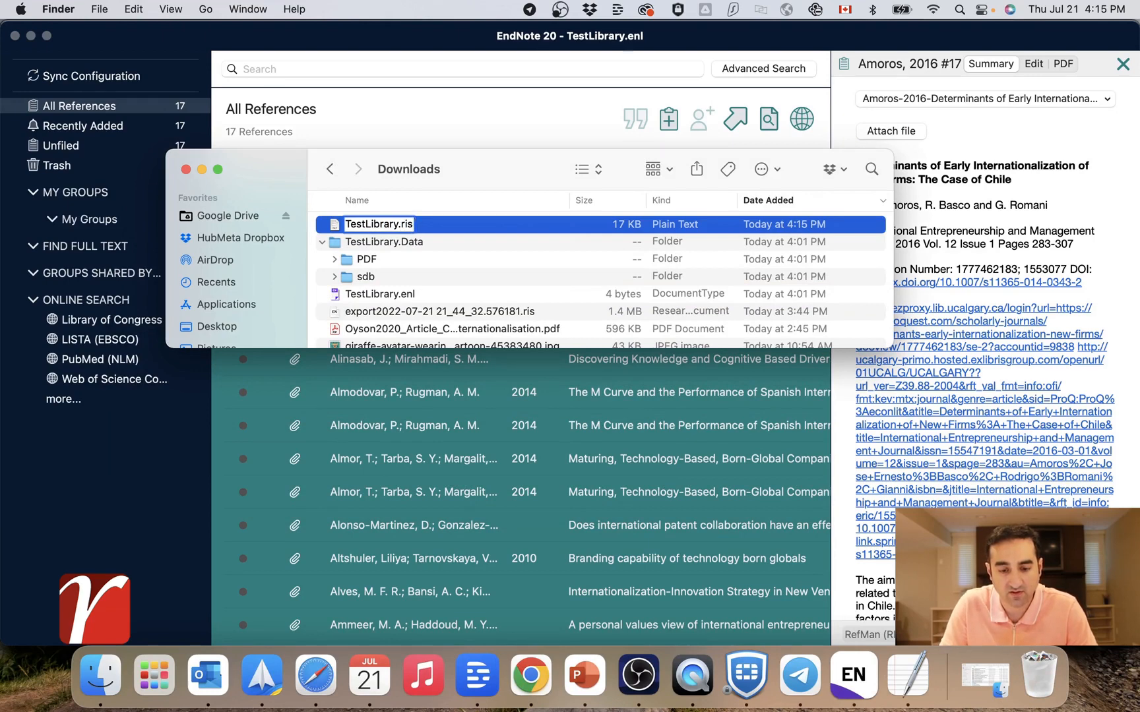
{"action": "left_click", "coordinate": [377, 225]}
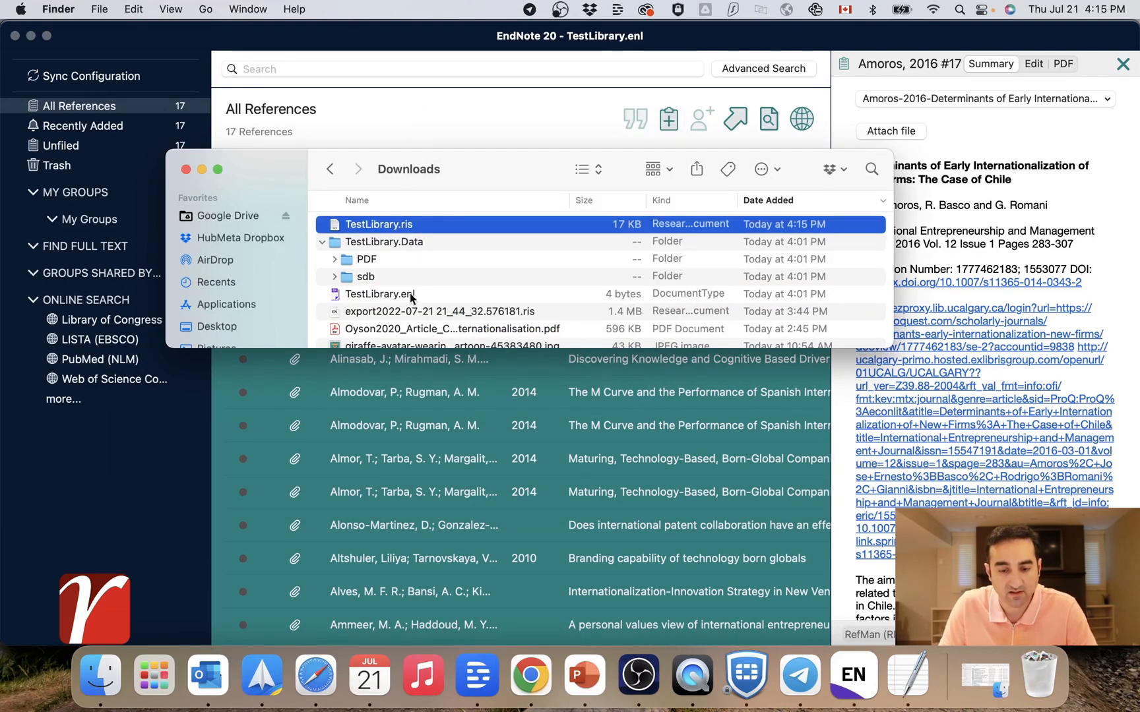
{"action": "left_click", "coordinate": [384, 241]}
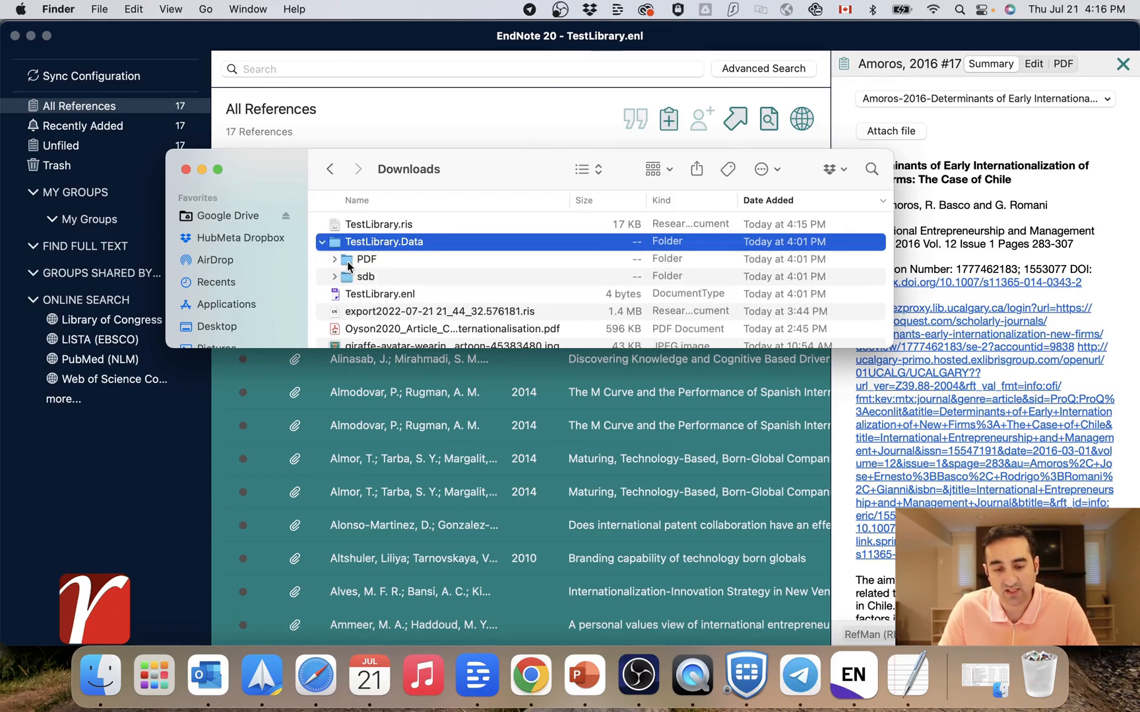
- Expand TestLibrary.Data and select its PDF subfolder
{"action": "left_click", "coordinate": [335, 260]}
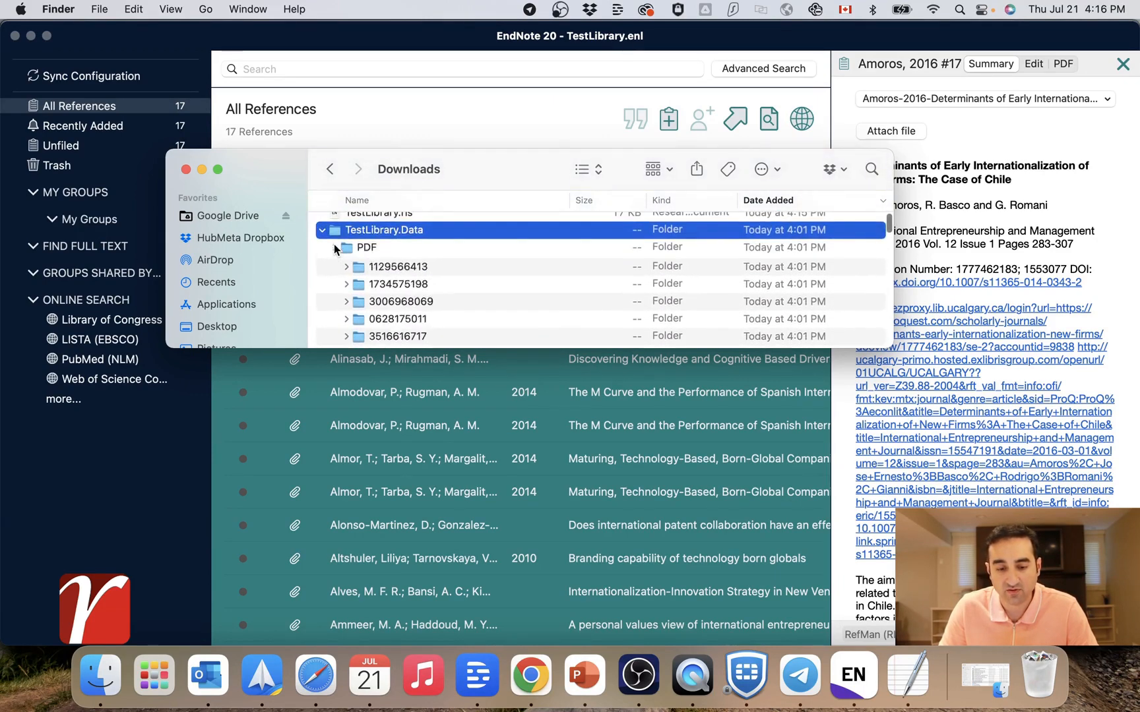
{"action": "left_click", "coordinate": [333, 247]}
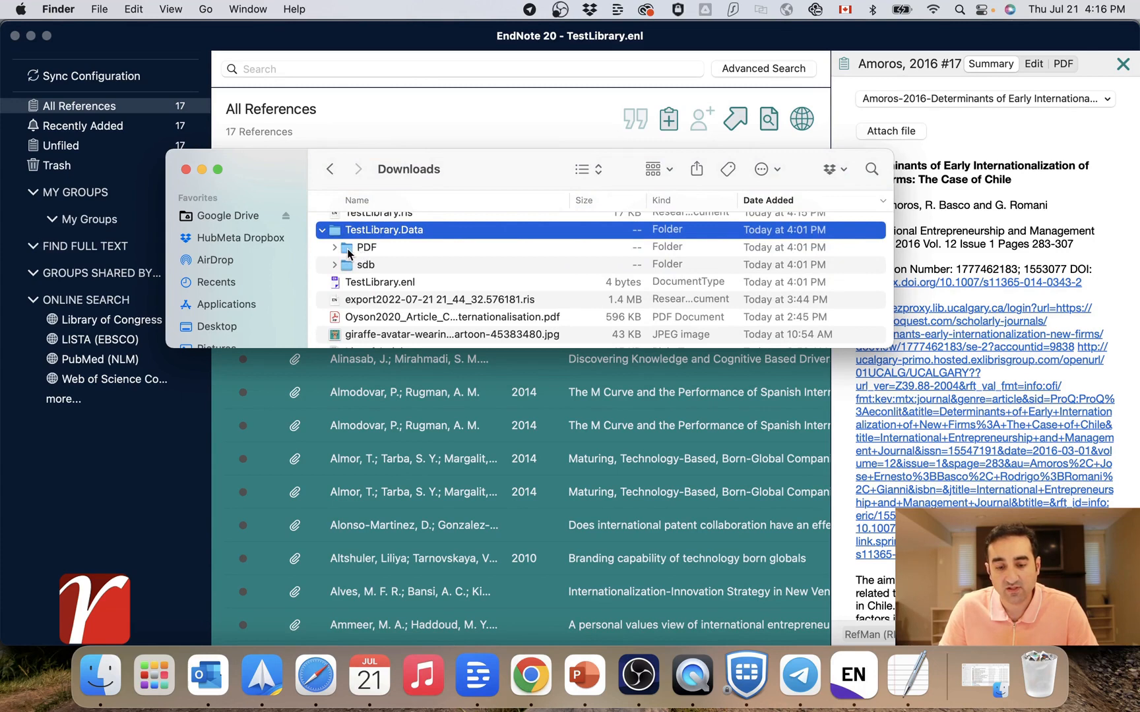
{"action": "left_click", "coordinate": [366, 246]}
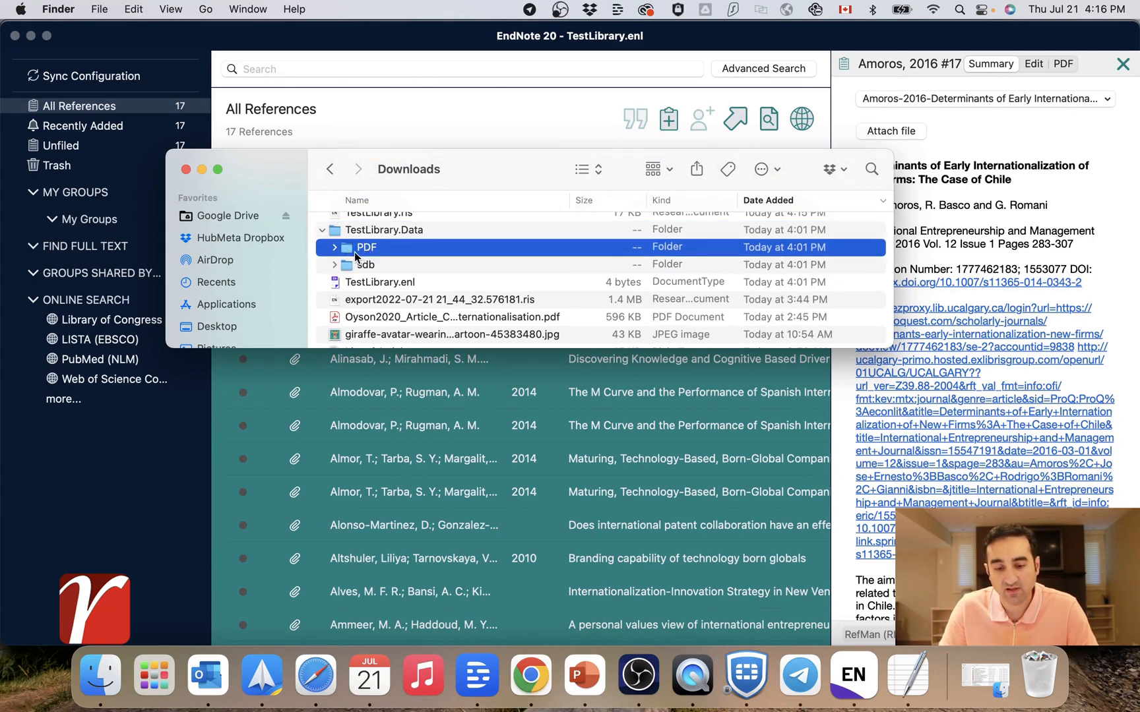
{"action": "mouse_move", "coordinate": [371, 259]}
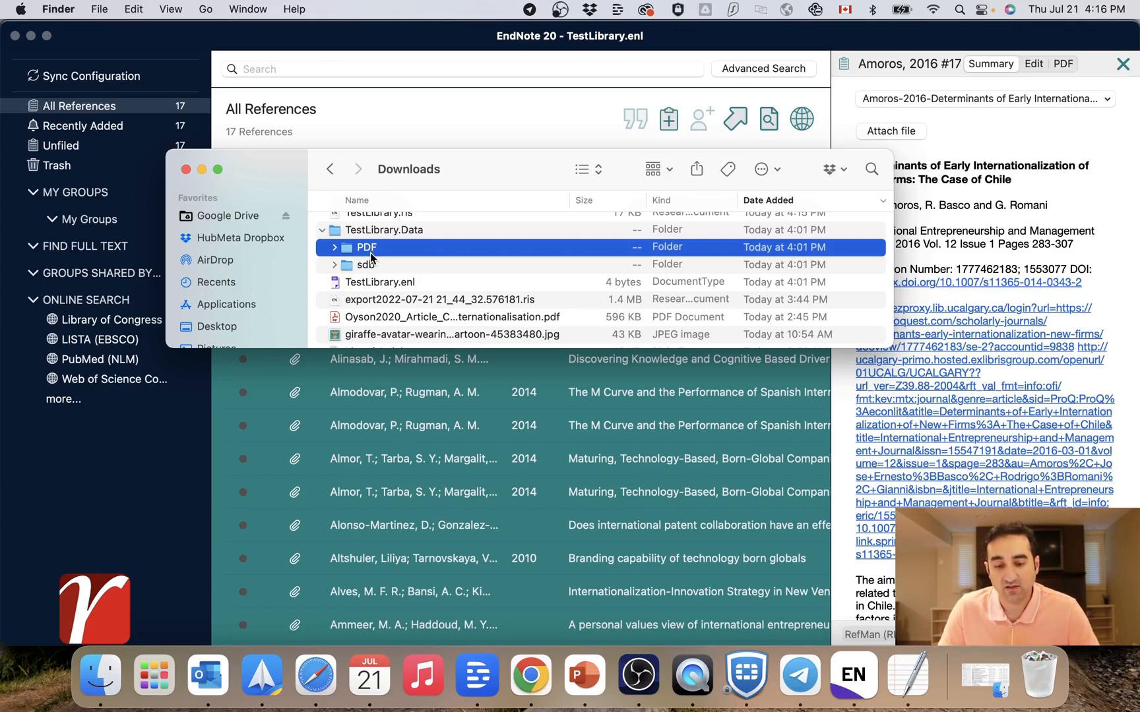
{"action": "mouse_move", "coordinate": [530, 675]}
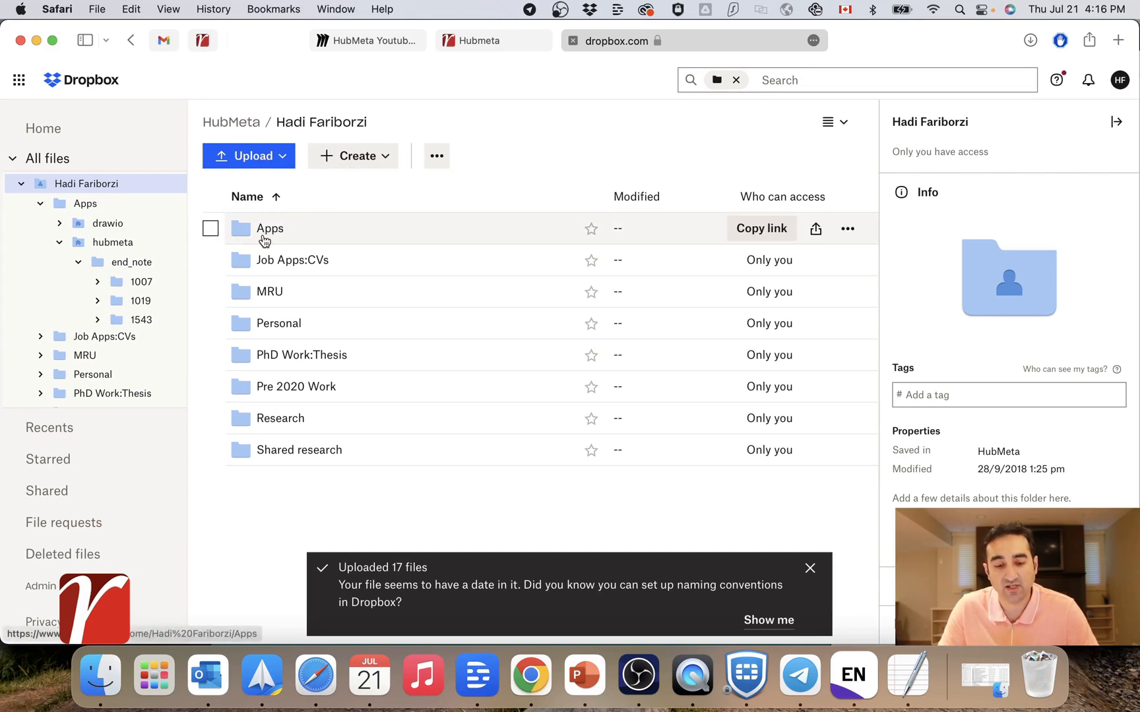
- Navigate Dropbox into Apps > hubmeta > end_note and begin creating a new item
{"action": "double_click", "coordinate": [269, 228]}
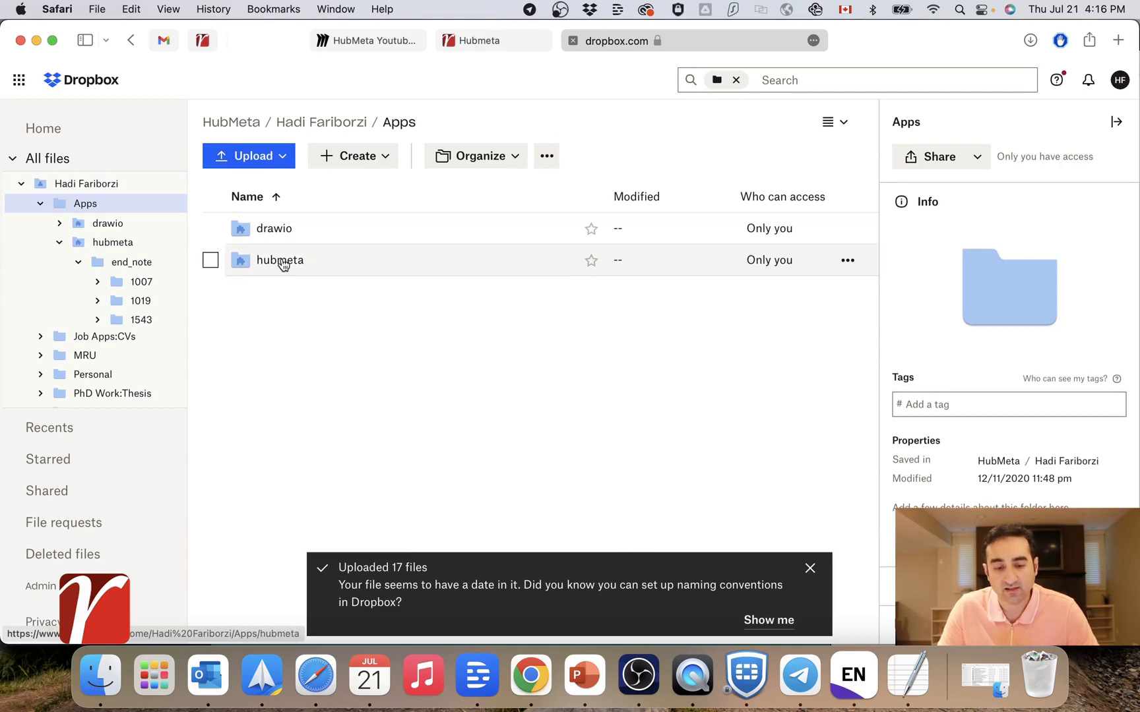
{"action": "double_click", "coordinate": [280, 260]}
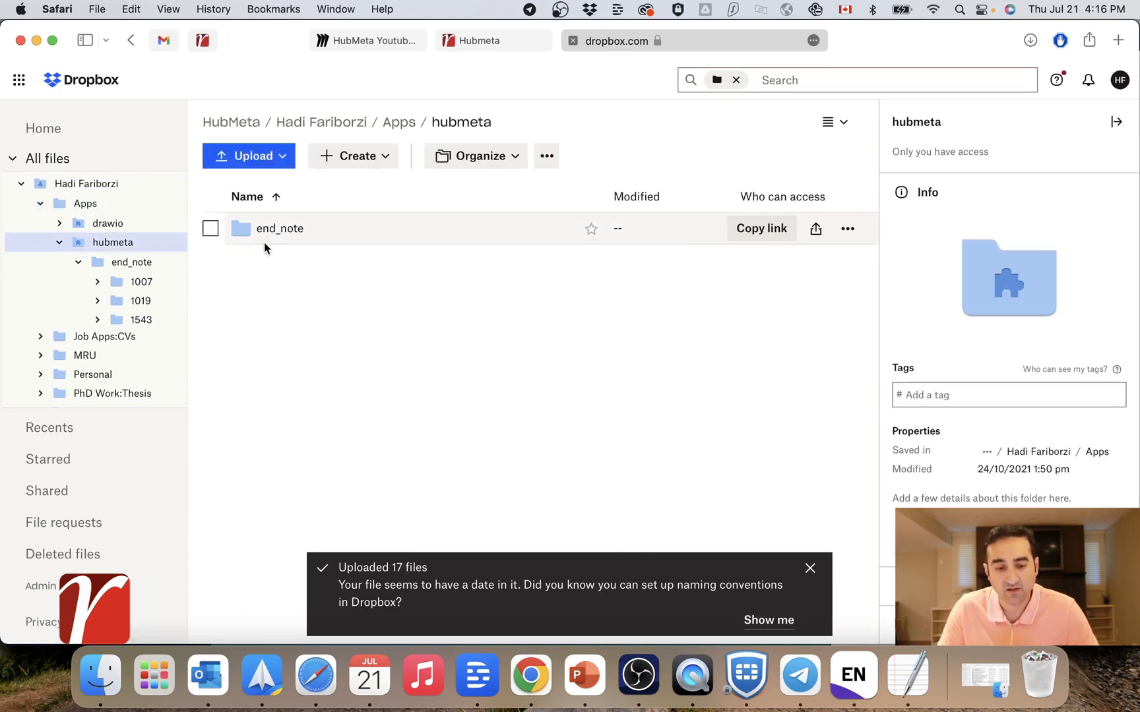
{"action": "mouse_move", "coordinate": [290, 269]}
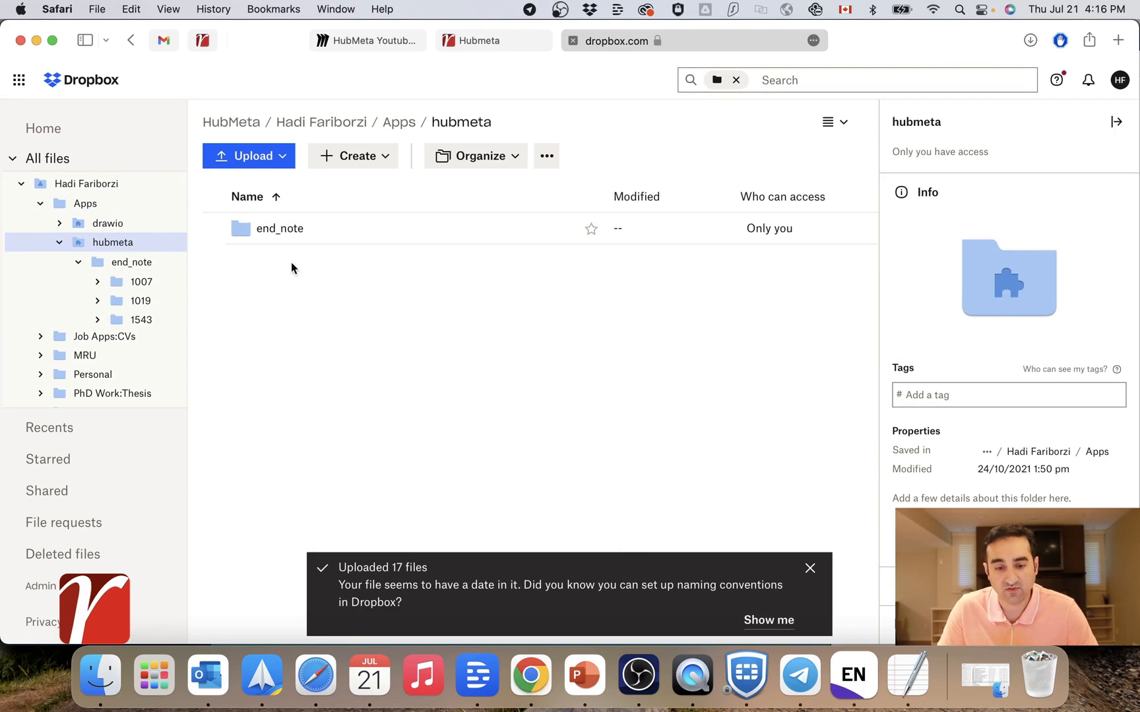
{"action": "double_click", "coordinate": [280, 228]}
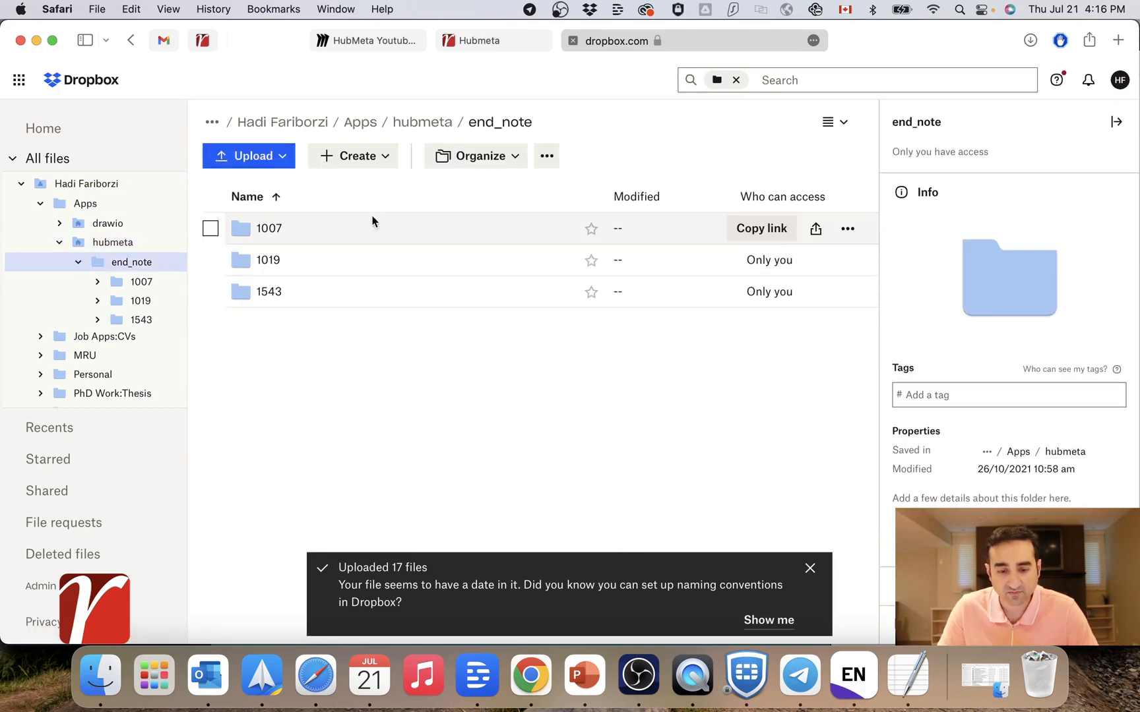
{"action": "left_click", "coordinate": [353, 156]}
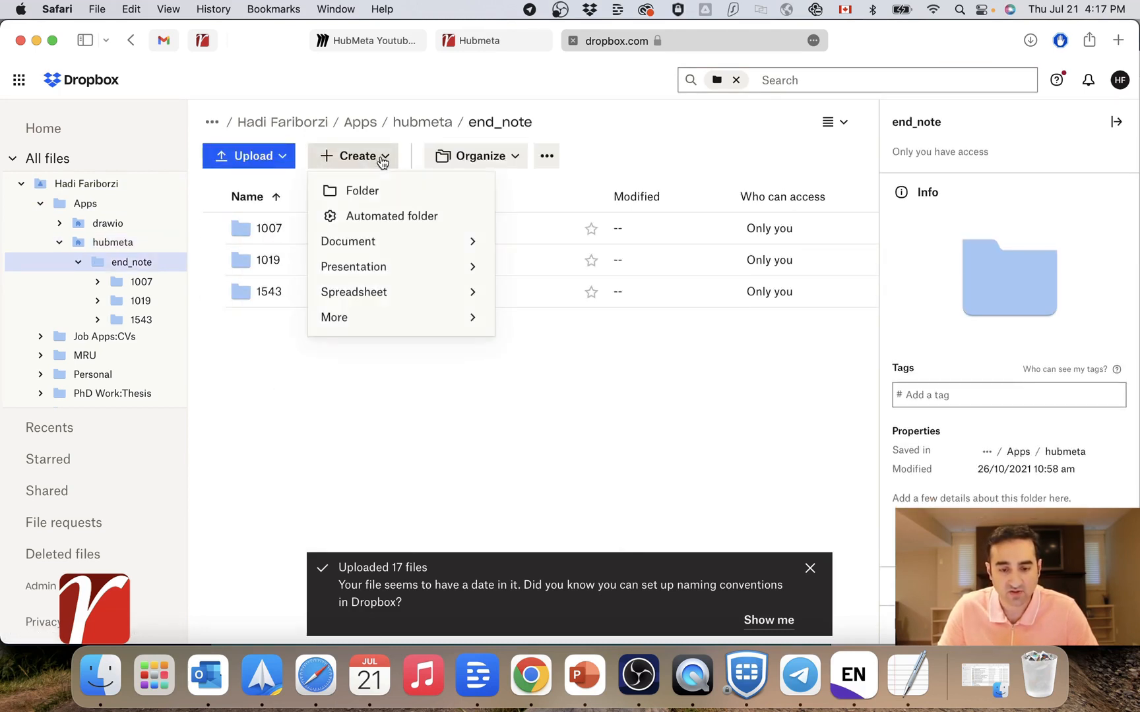
- Create a new folder named TestFolder inside end_note
{"action": "left_click", "coordinate": [362, 190]}
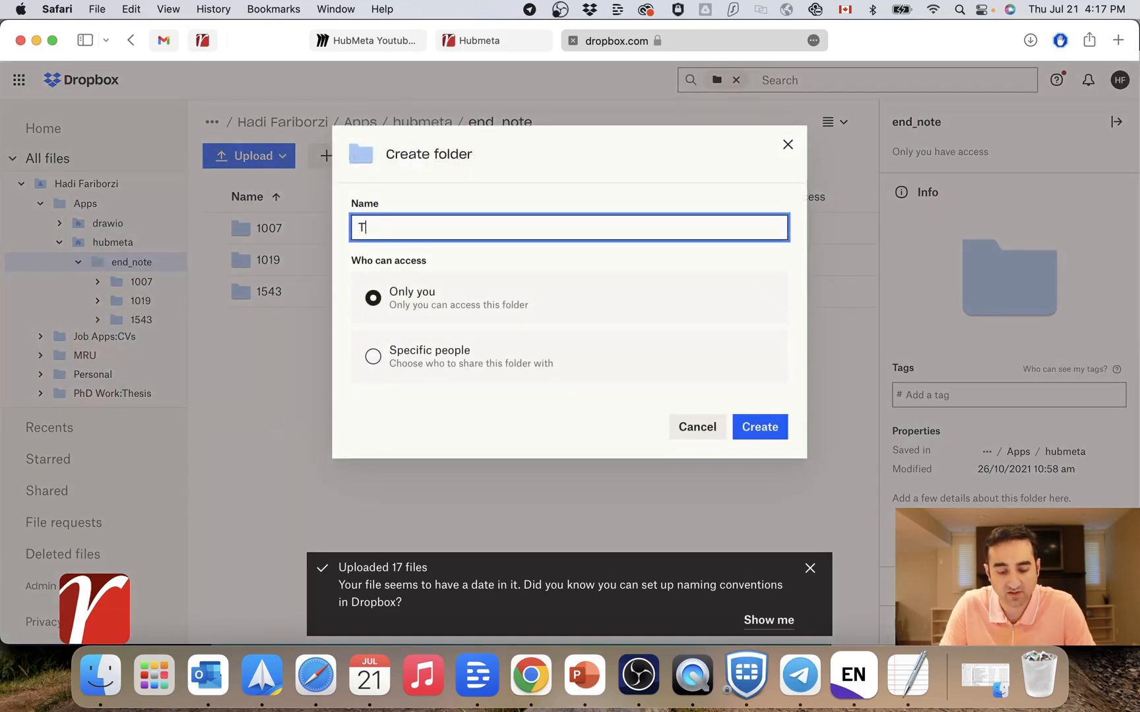
{"action": "type", "text": "estFolde"}
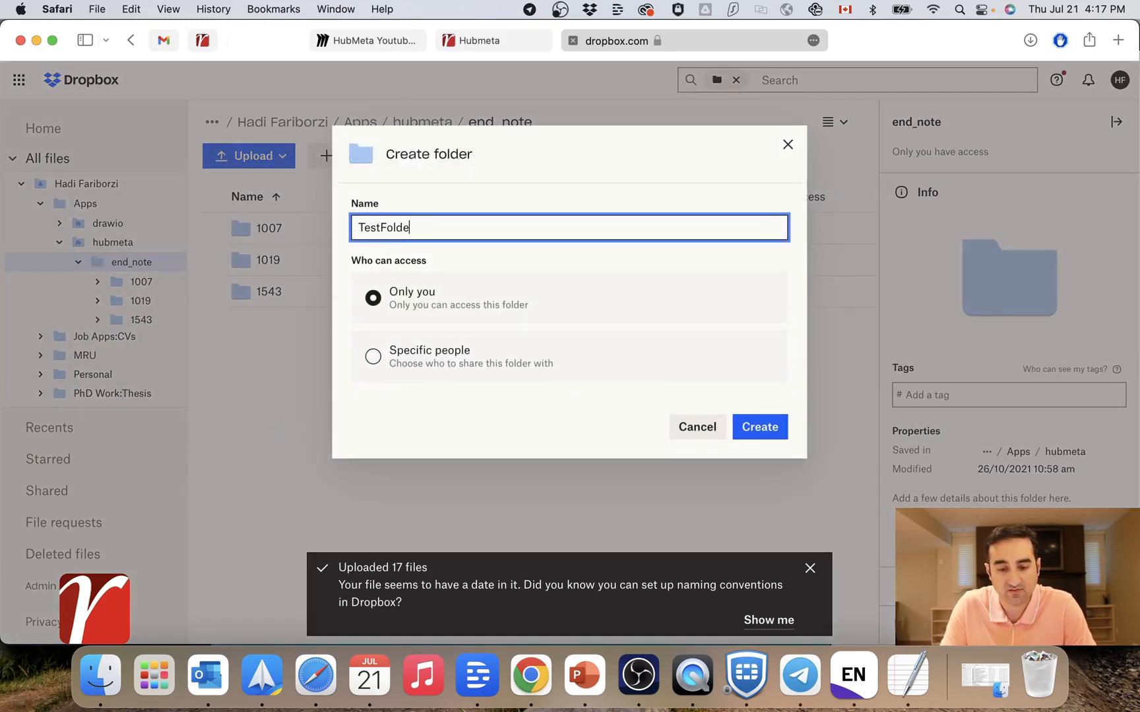
{"action": "left_click", "coordinate": [758, 426]}
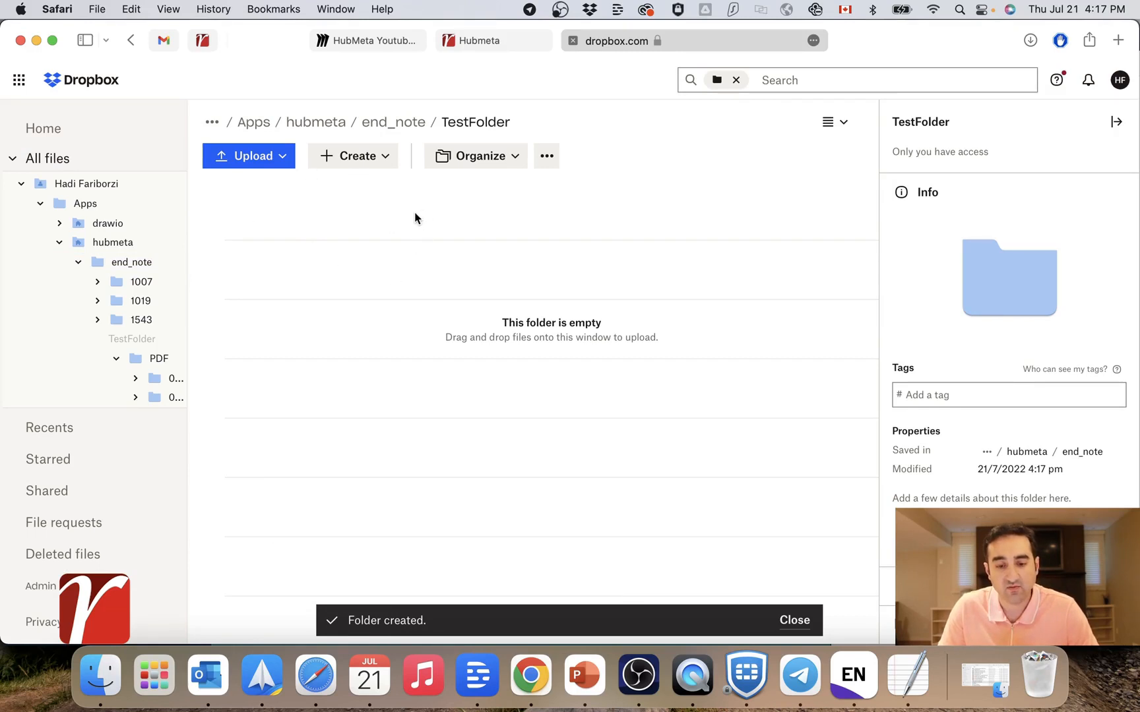
{"action": "left_click", "coordinate": [99, 675]}
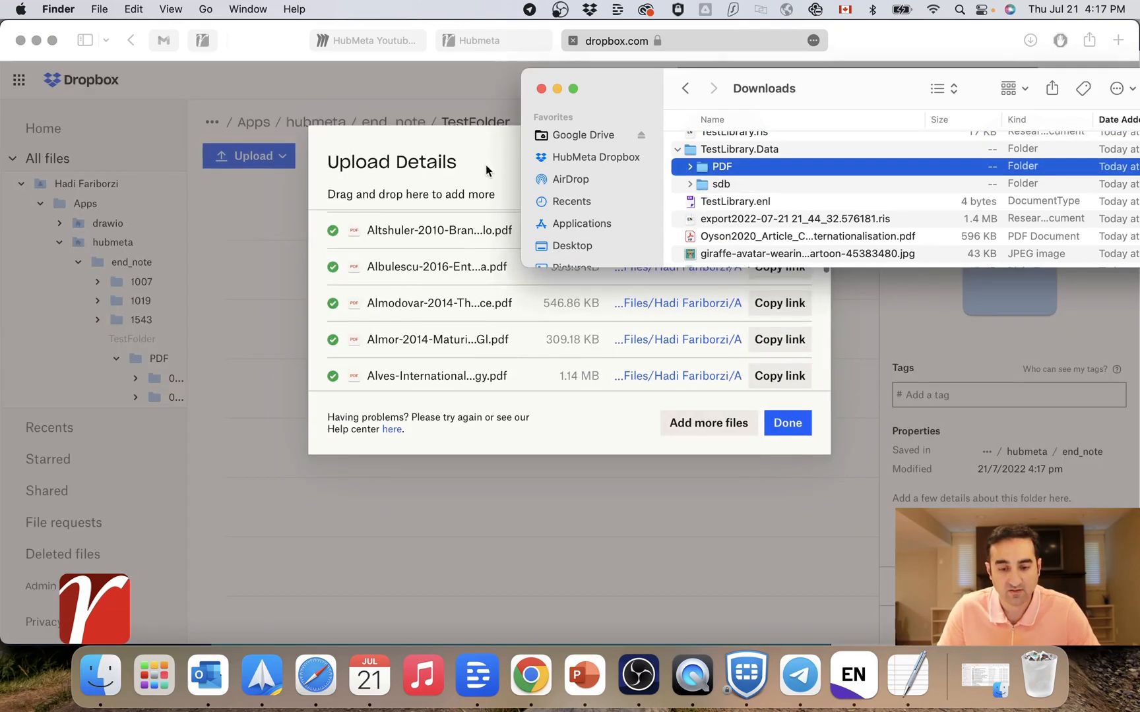
- Finish uploading the PDF folder from Downloads and enter TestFolder
{"action": "left_click", "coordinate": [787, 423]}
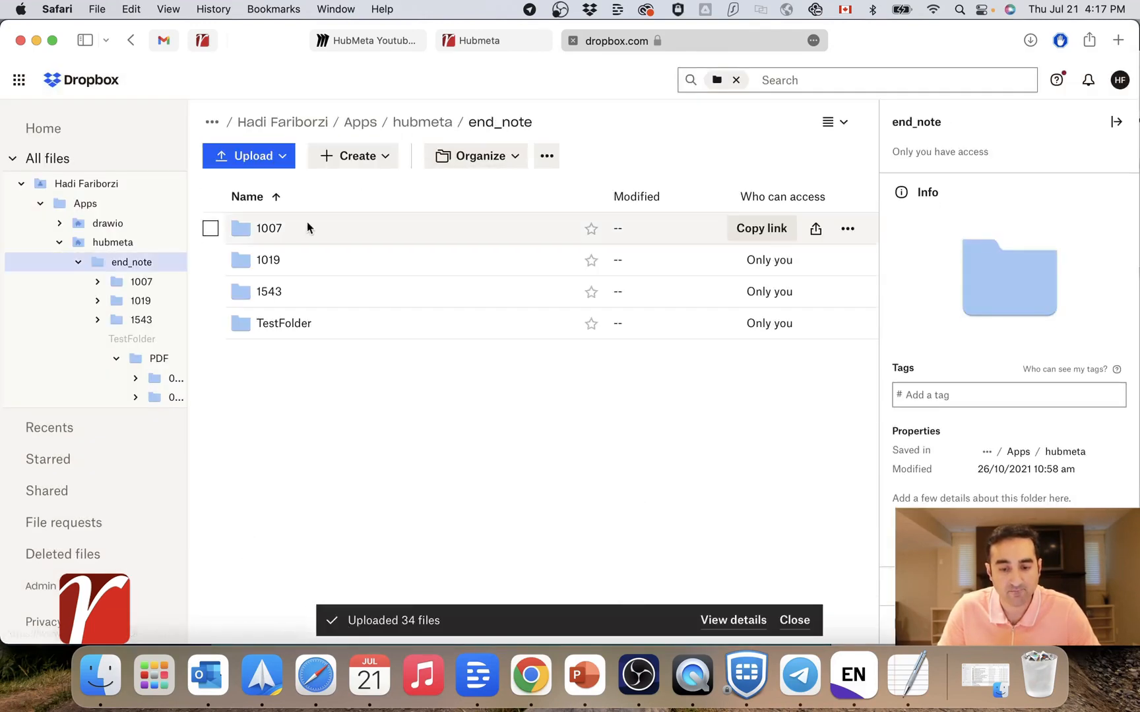
{"action": "double_click", "coordinate": [284, 323]}
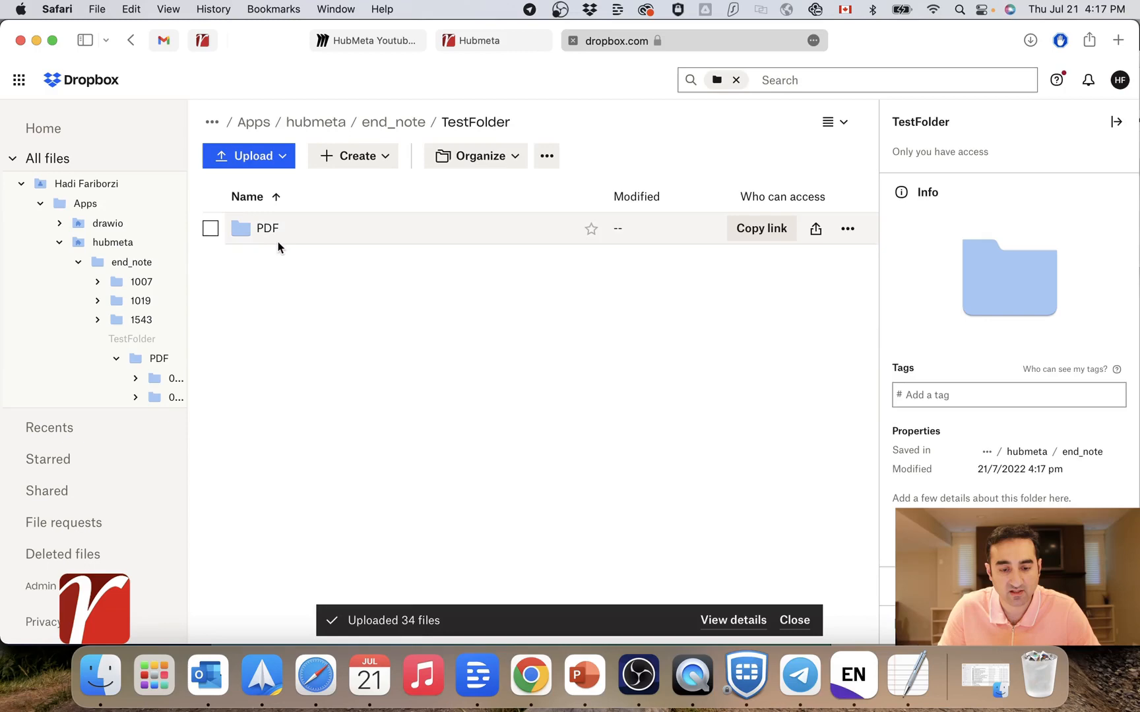
- View the PDF folder's numbered article subfolders, then switch to the HubMeta dashboard
{"action": "double_click", "coordinate": [268, 229]}
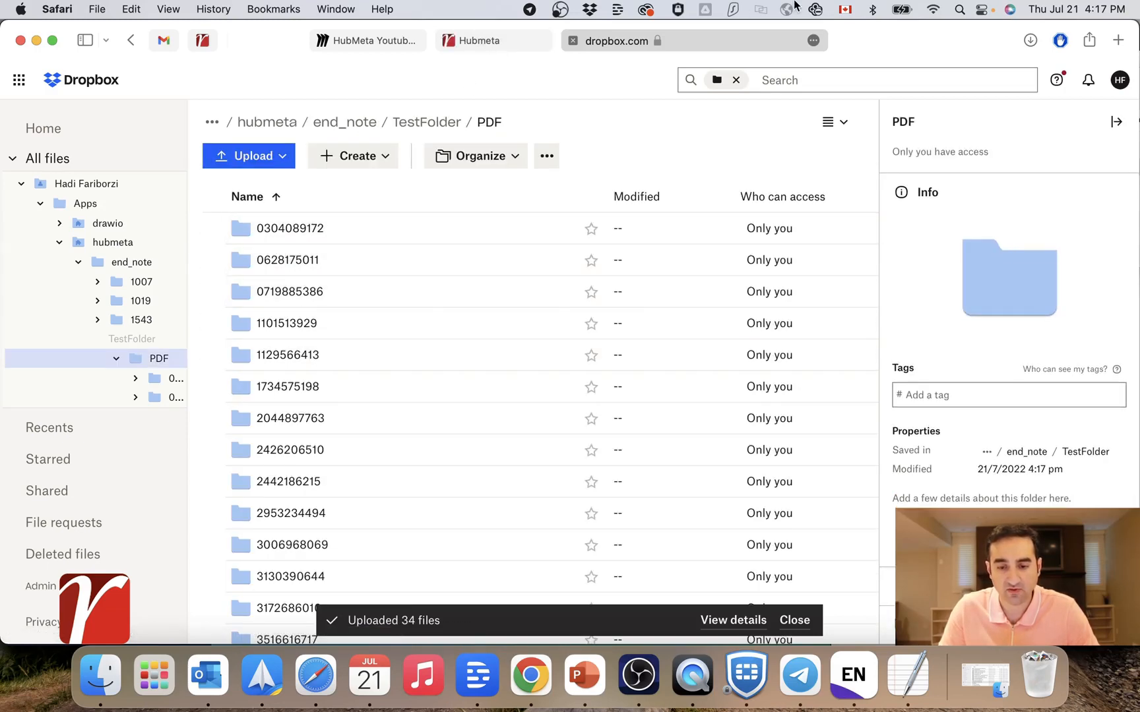
{"action": "left_click", "coordinate": [690, 41]}
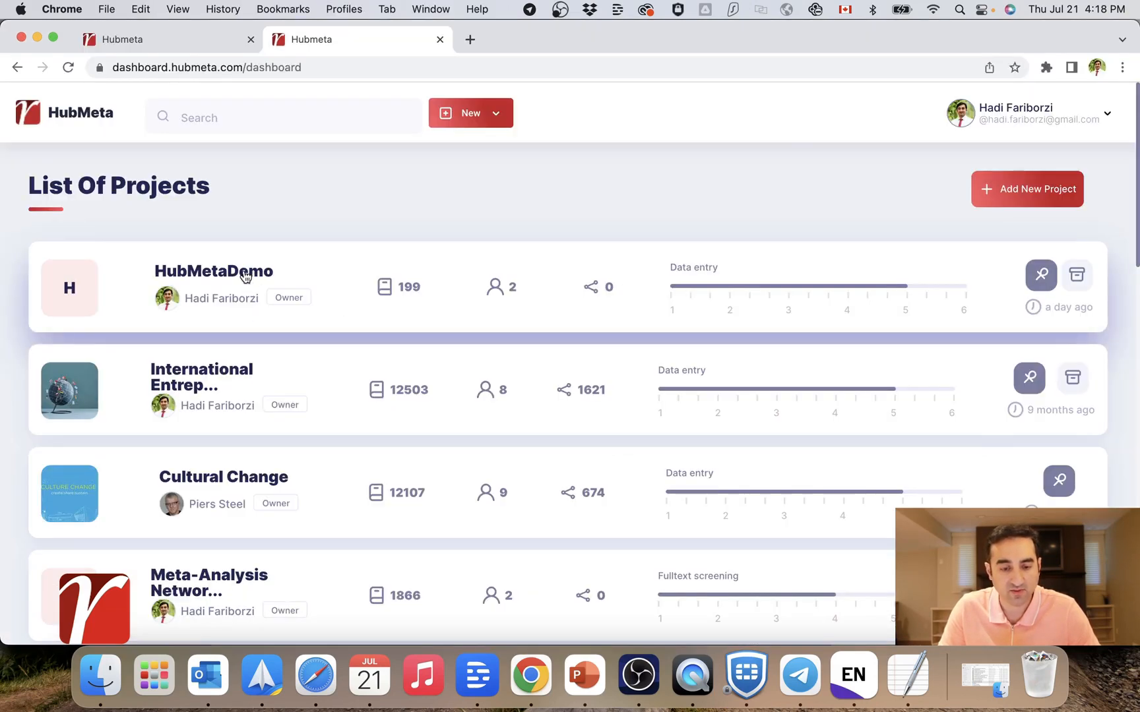
- In HubMetaDemo's Import Articles > Files, add a new file with source AIAA
{"action": "left_click", "coordinate": [212, 272]}
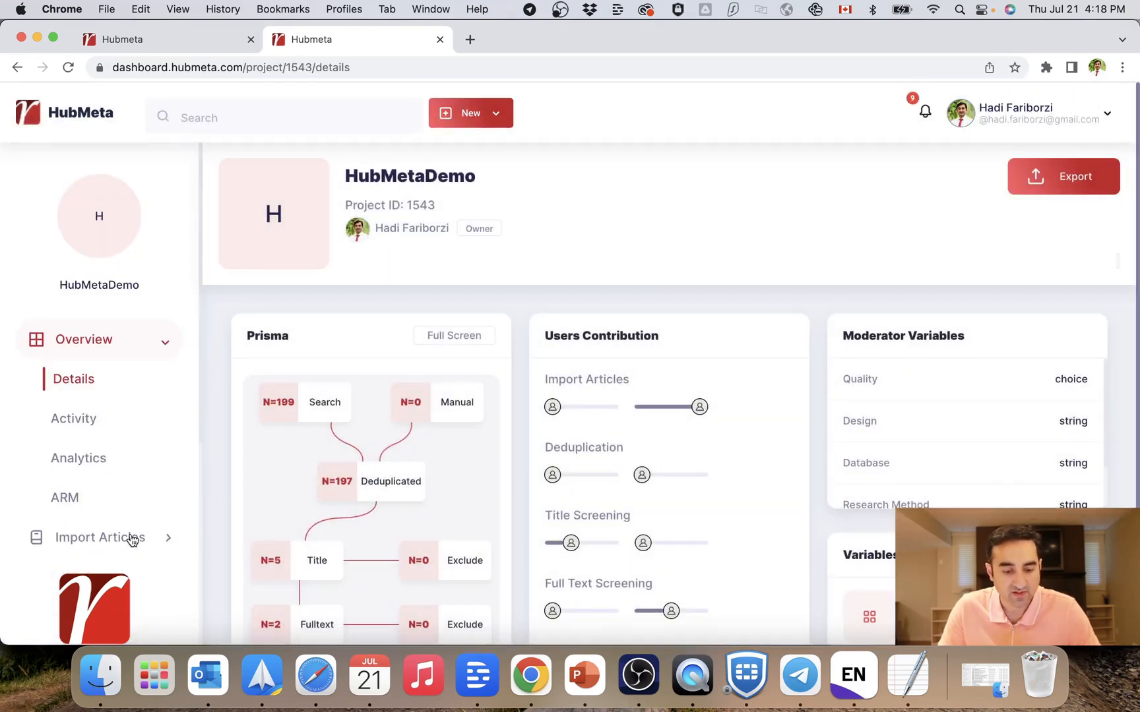
{"action": "left_click", "coordinate": [99, 537]}
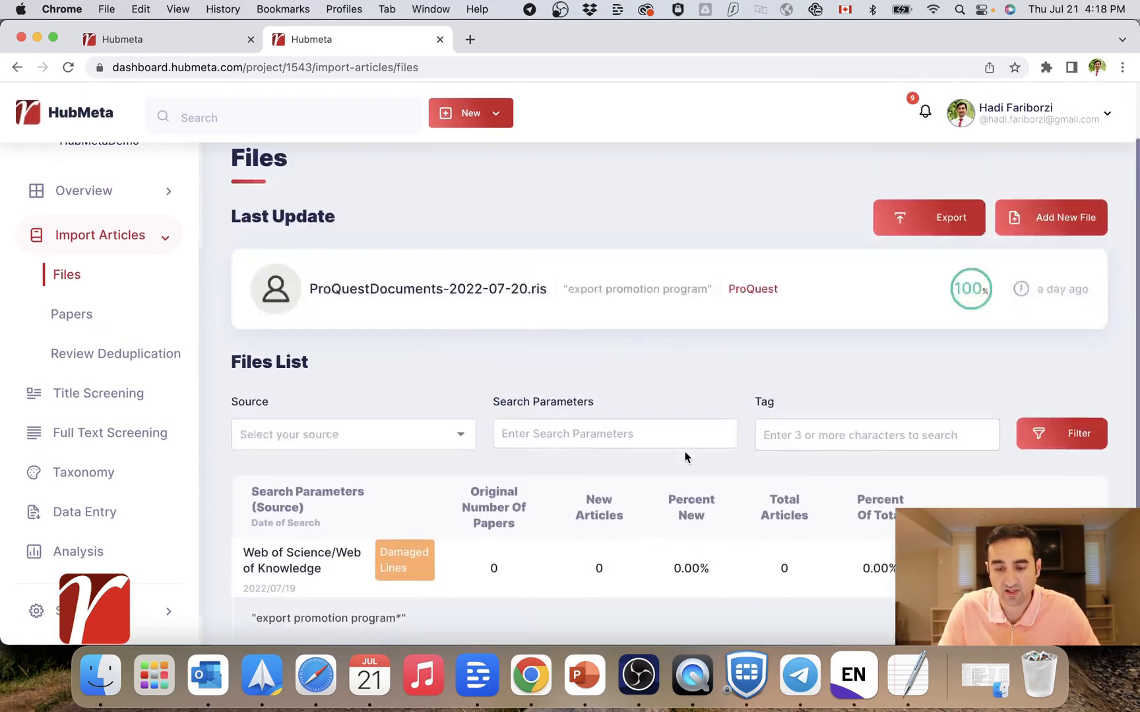
{"action": "left_click", "coordinate": [1050, 218]}
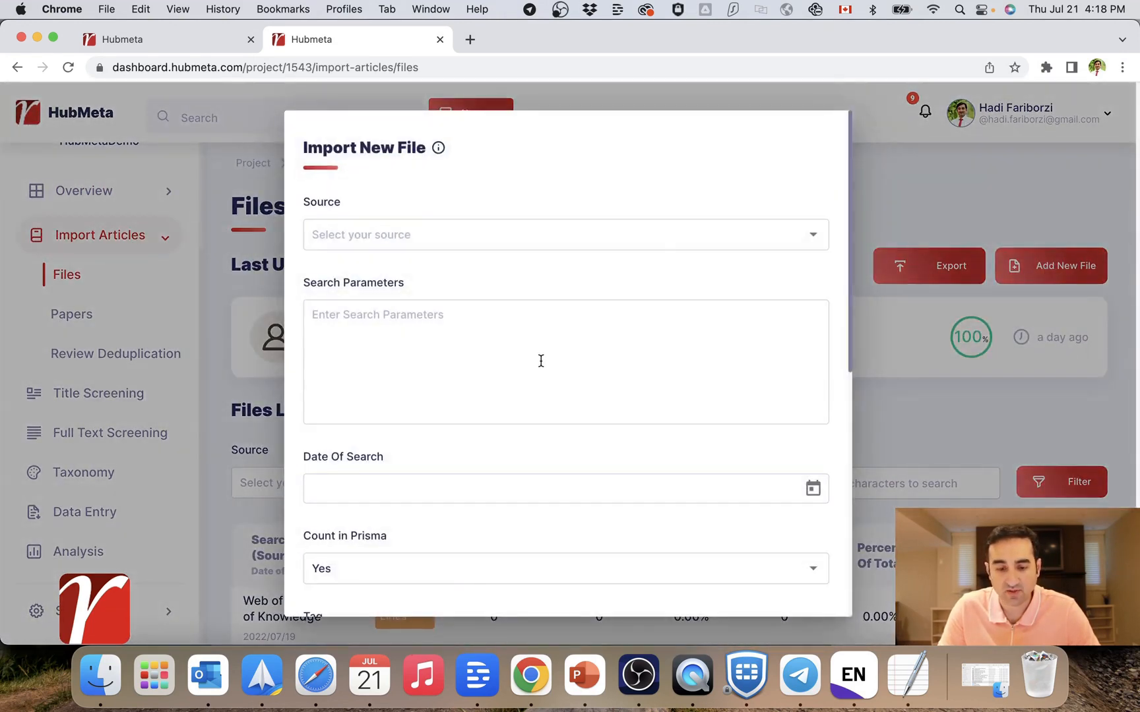
{"action": "left_click", "coordinate": [565, 234]}
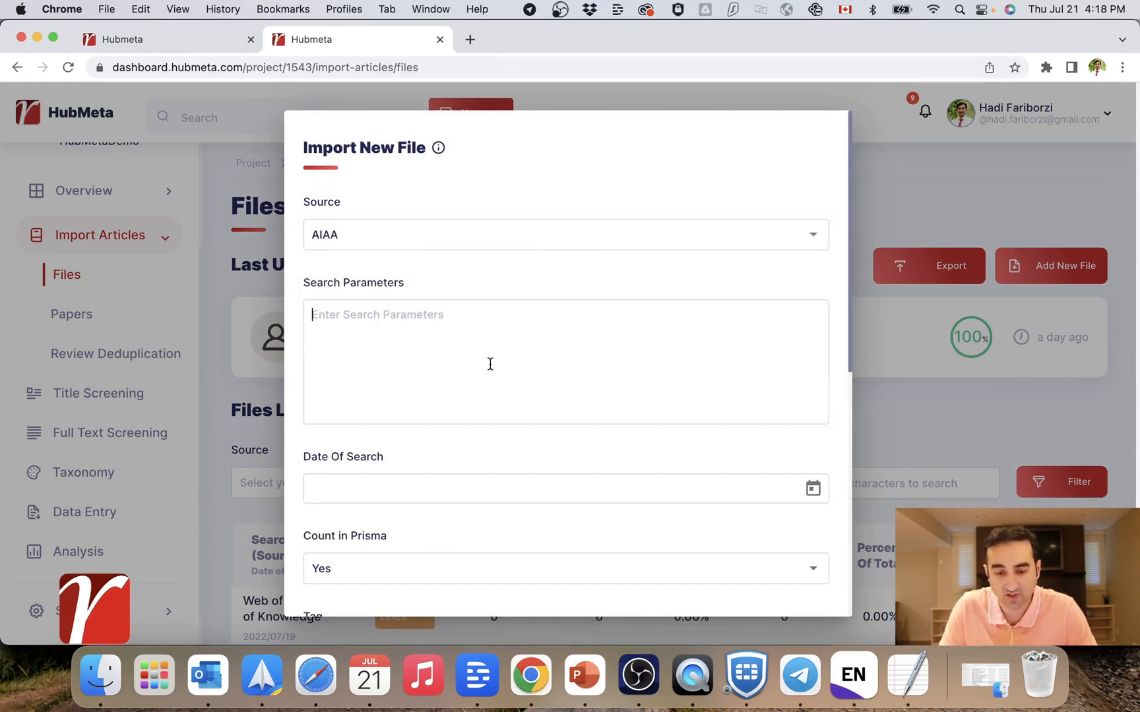
- Enter search parameters 'PDF files for articles' and pick a search date
{"action": "type", "text": "PDF files"}
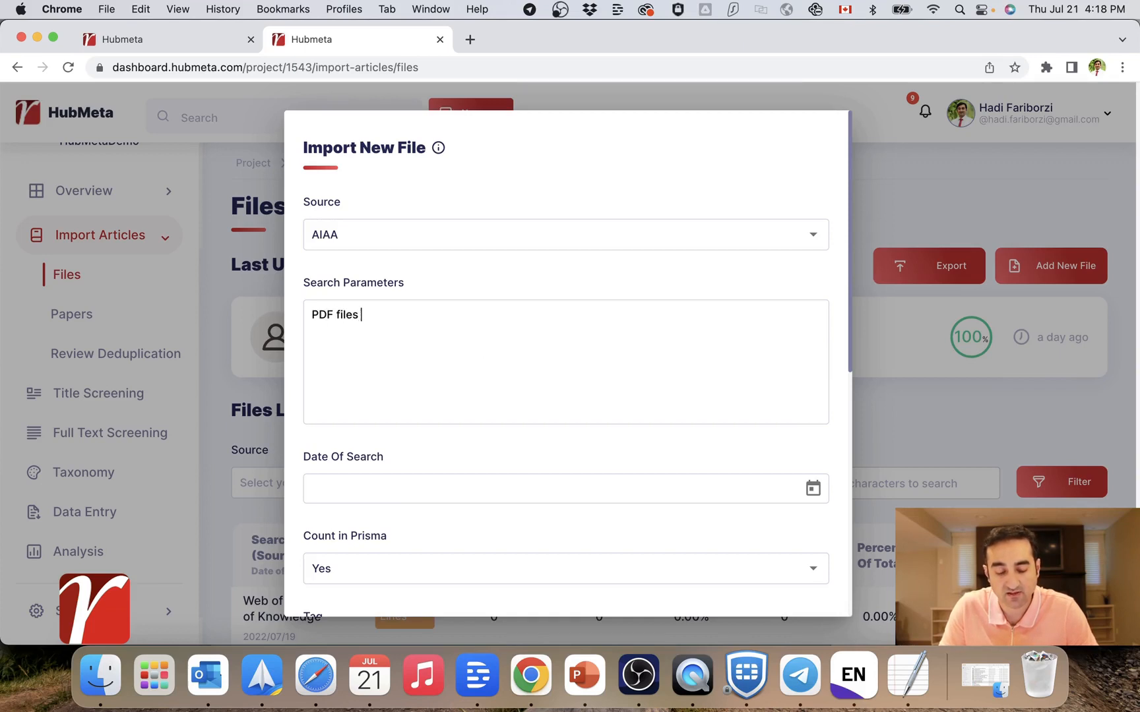
{"action": "type", "text": "for articles"}
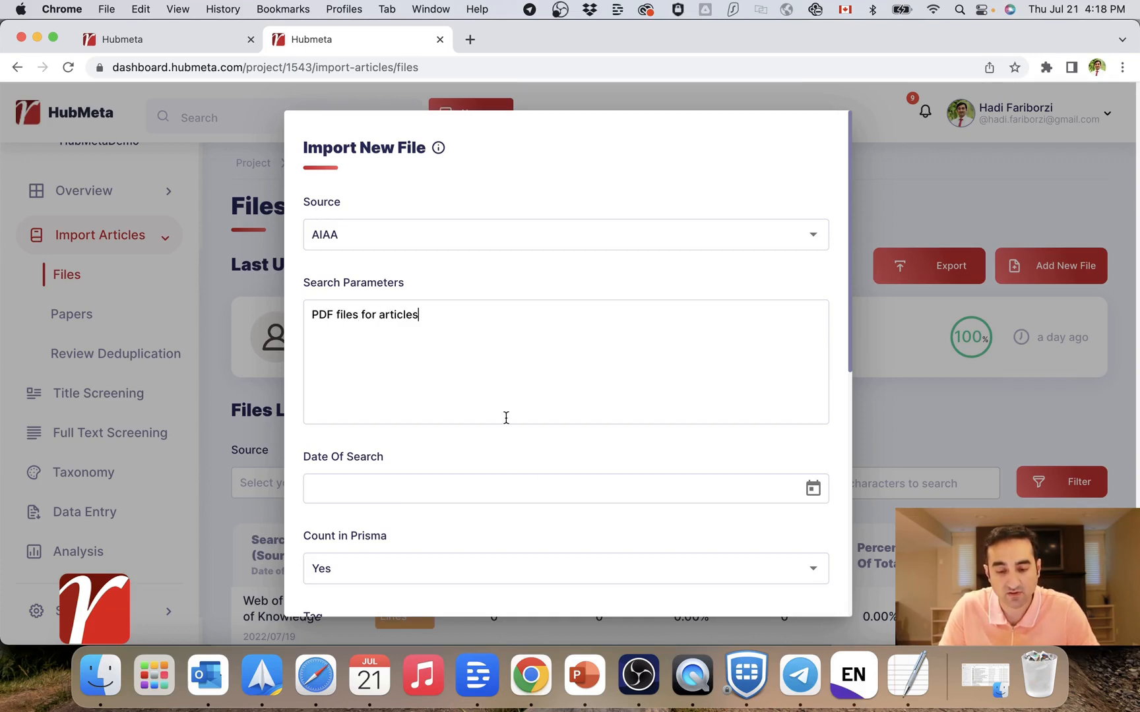
{"action": "left_click", "coordinate": [811, 488]}
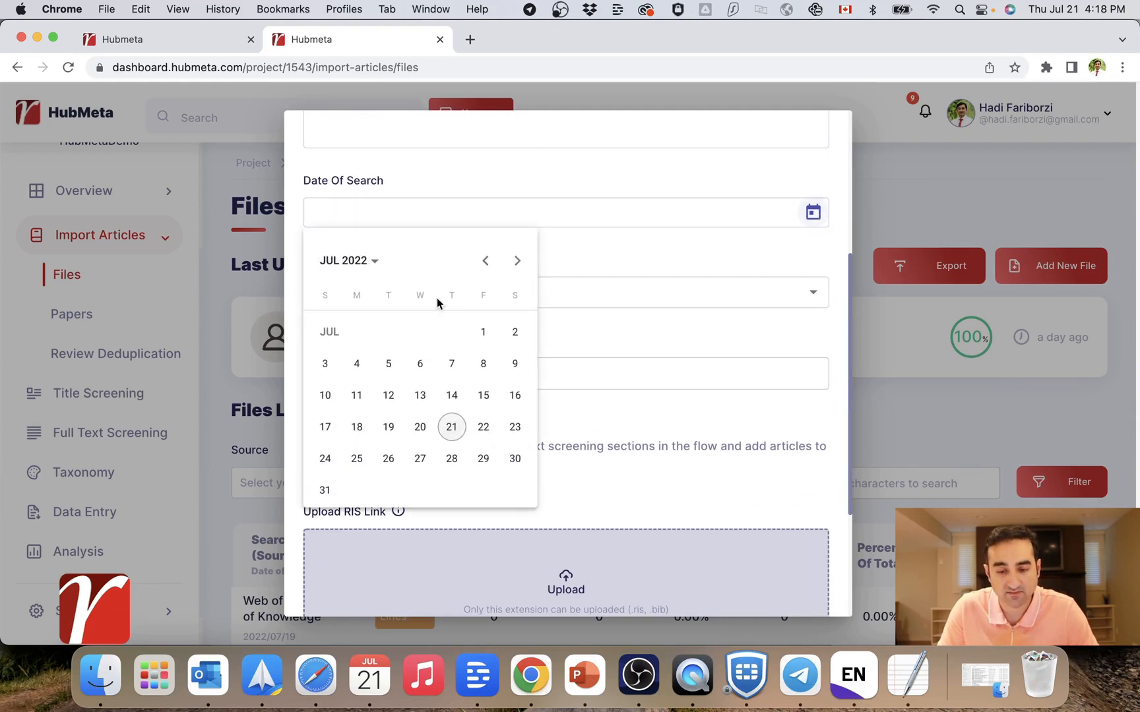
- Set the search date to July 21 and Count in Prisma to No
{"action": "left_click", "coordinate": [451, 426]}
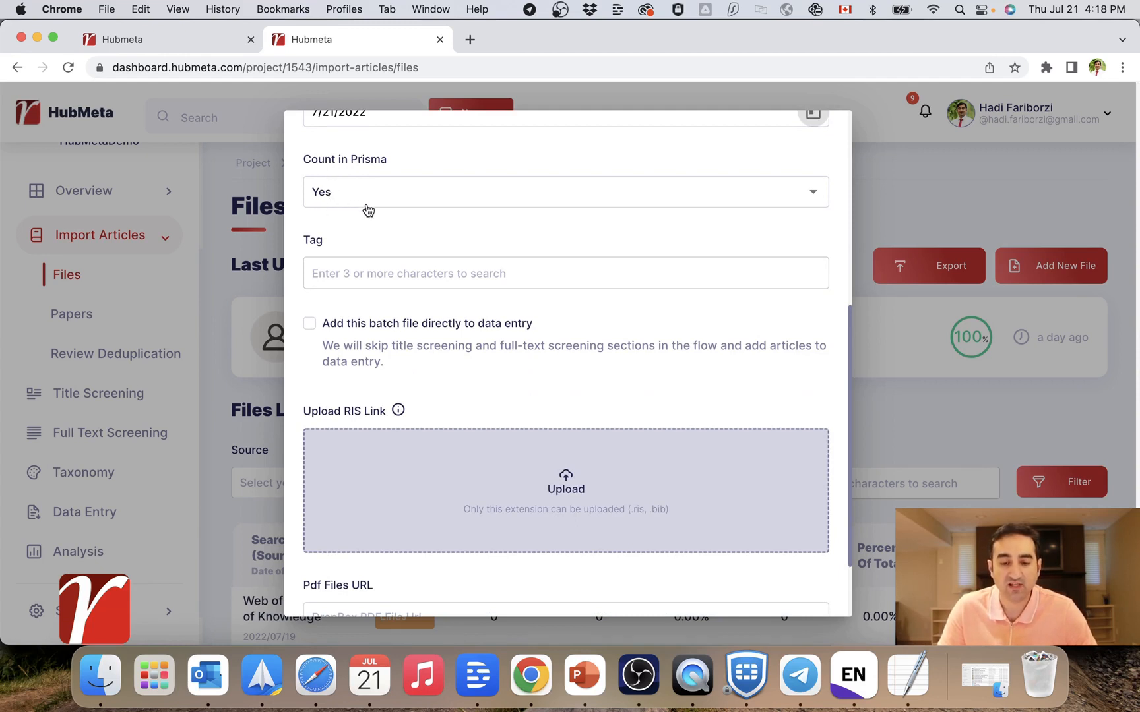
{"action": "mouse_move", "coordinate": [359, 210]}
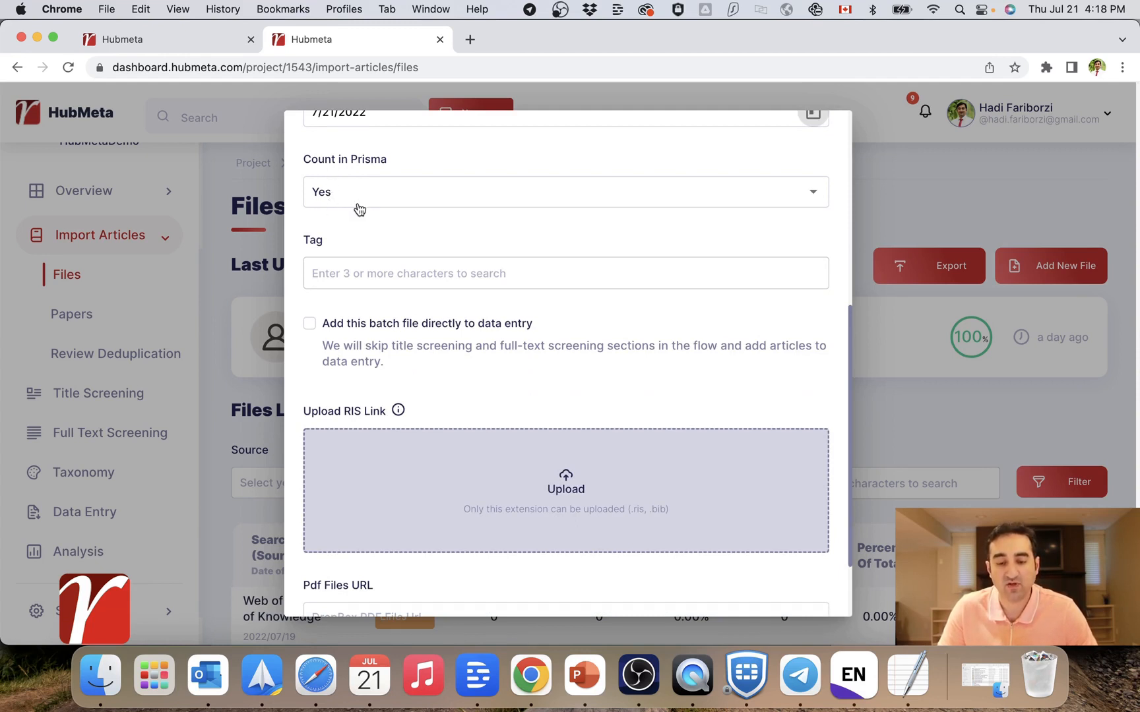
{"action": "mouse_move", "coordinate": [405, 231]}
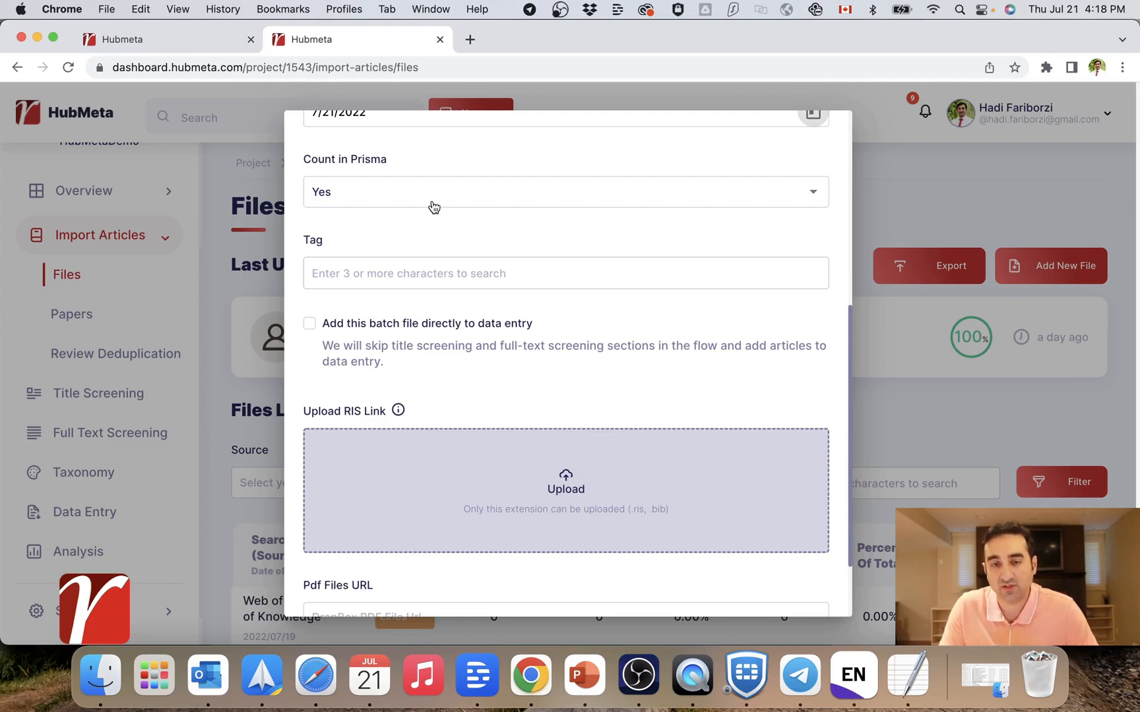
{"action": "left_click", "coordinate": [565, 191]}
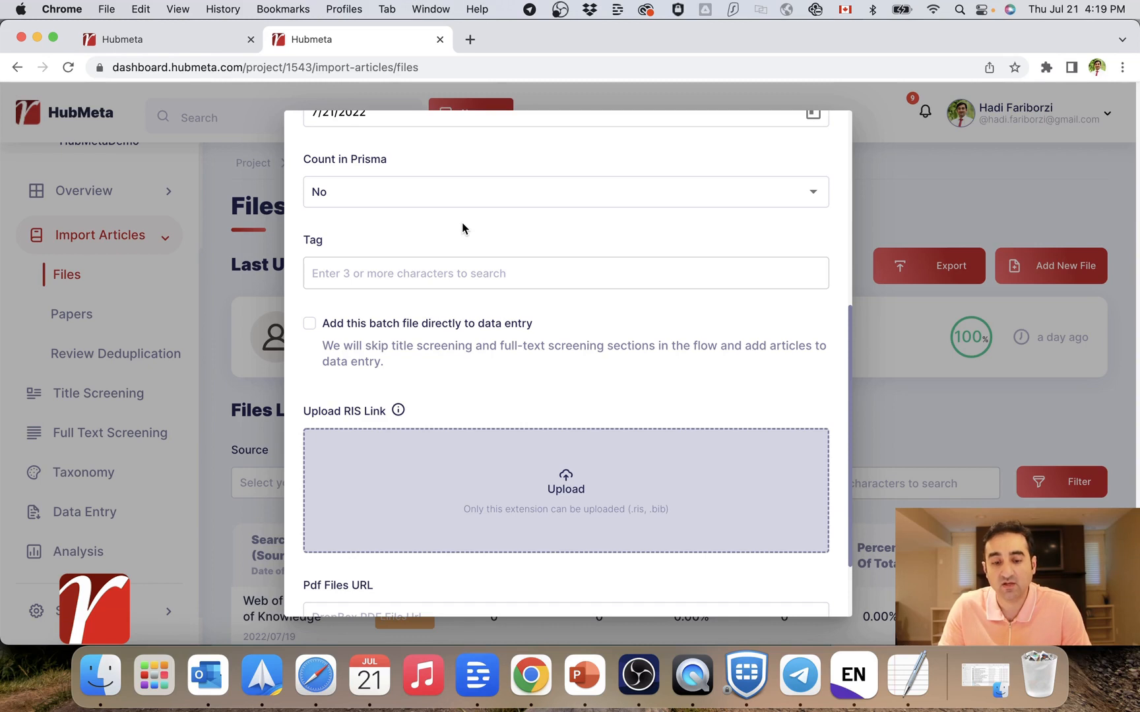
{"action": "scroll", "scroll_direction": "down", "scroll_amount": 3}
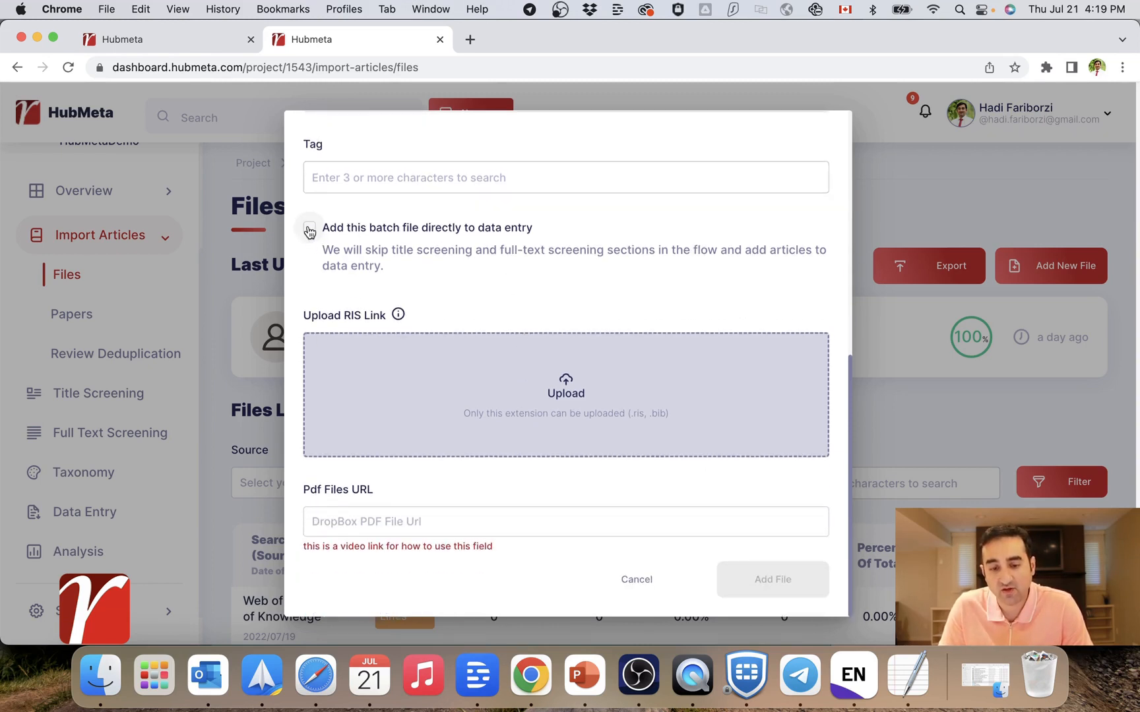
- Add this batch directly to data entry, keeping Deduplicate file checked
{"action": "left_click", "coordinate": [310, 227]}
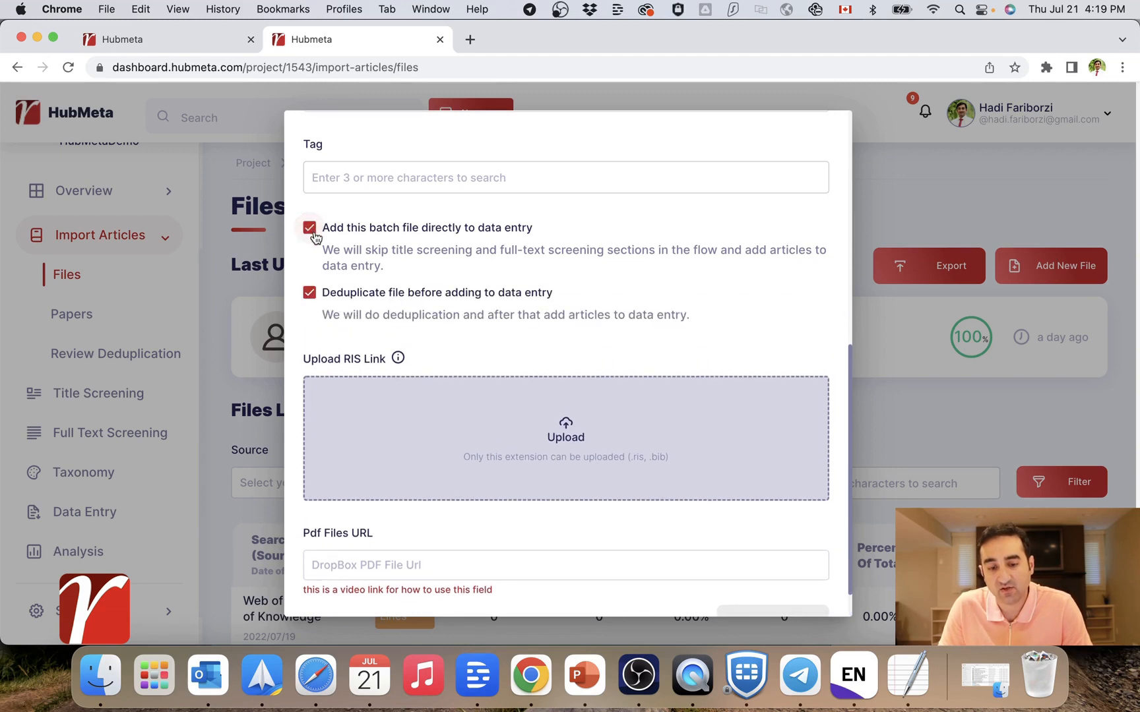
{"action": "left_click", "coordinate": [308, 227]}
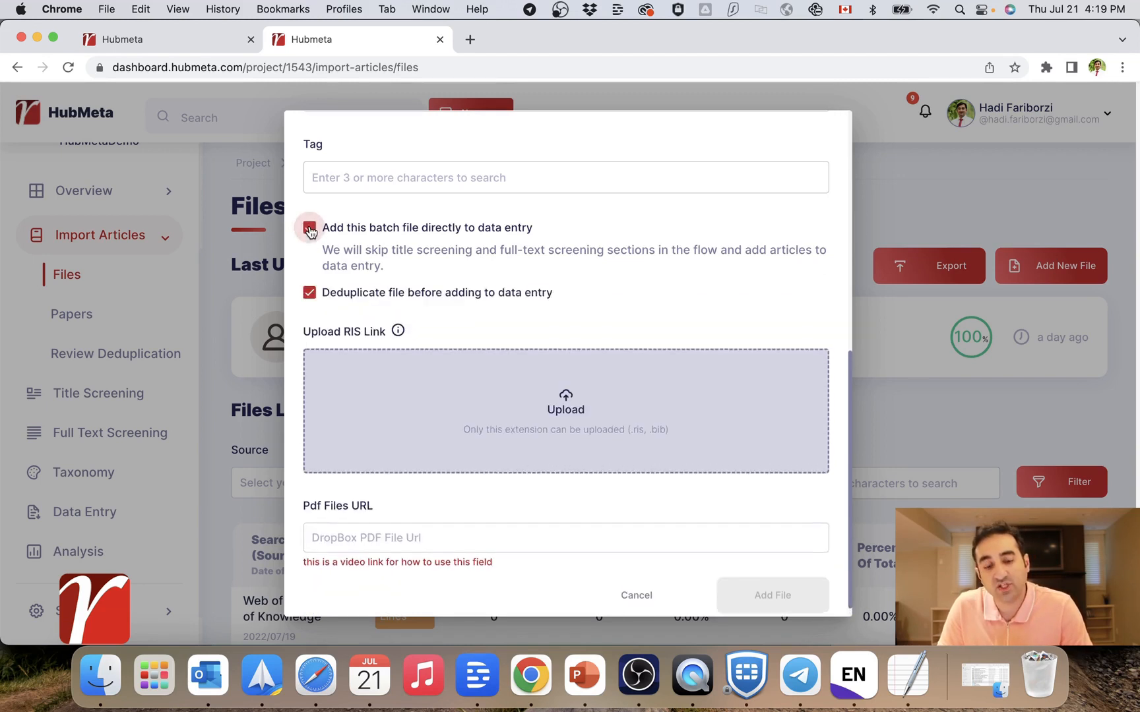
{"action": "left_click", "coordinate": [309, 226]}
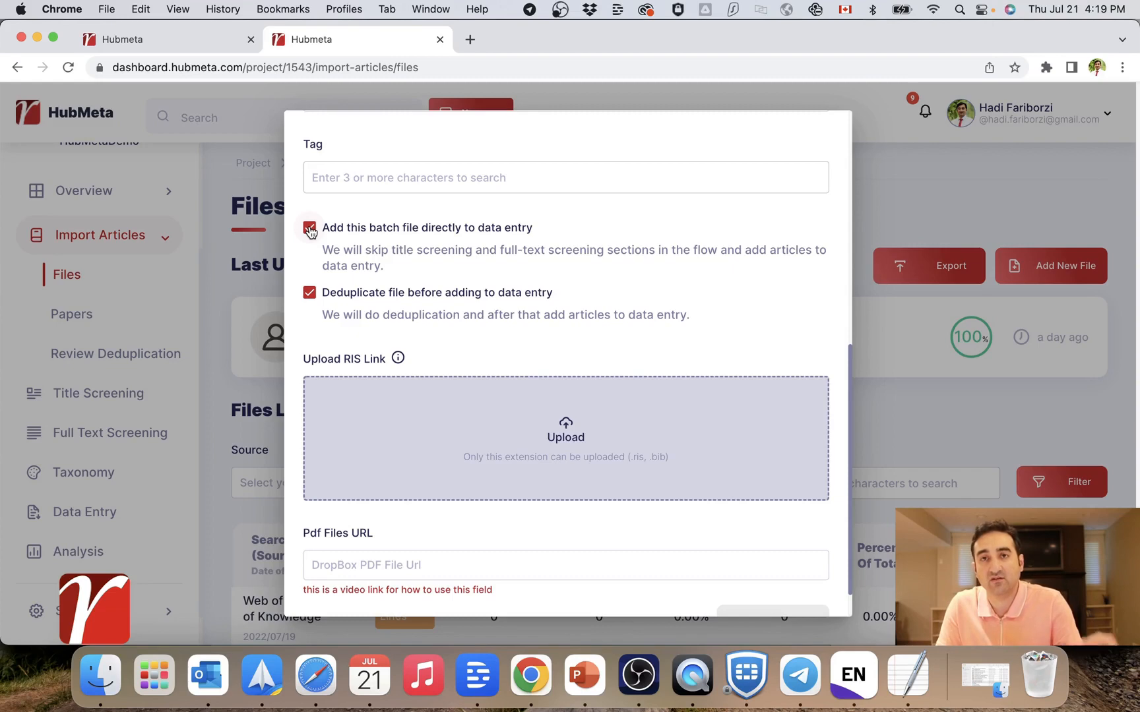
{"action": "scroll", "scroll_direction": "down", "scroll_amount": 3}
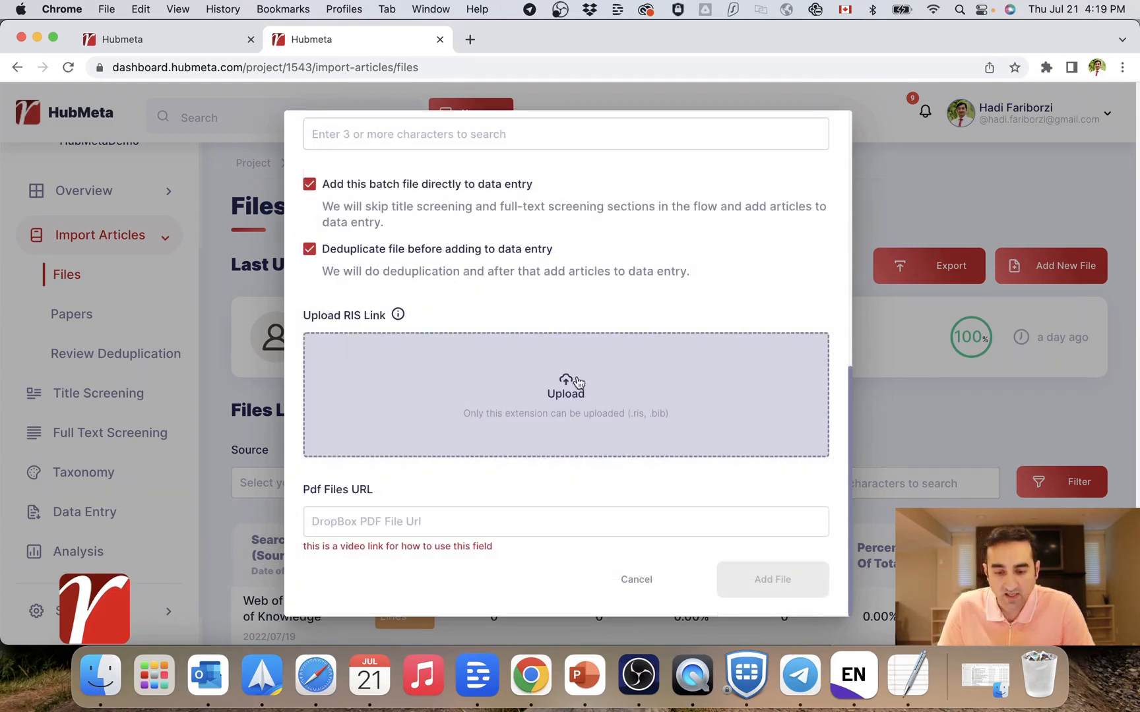
- Upload TestLibrary.ris with the Dropbox TestFolder/PDF URL as its Pdf Files URL and add it to the project
{"action": "left_click", "coordinate": [564, 386]}
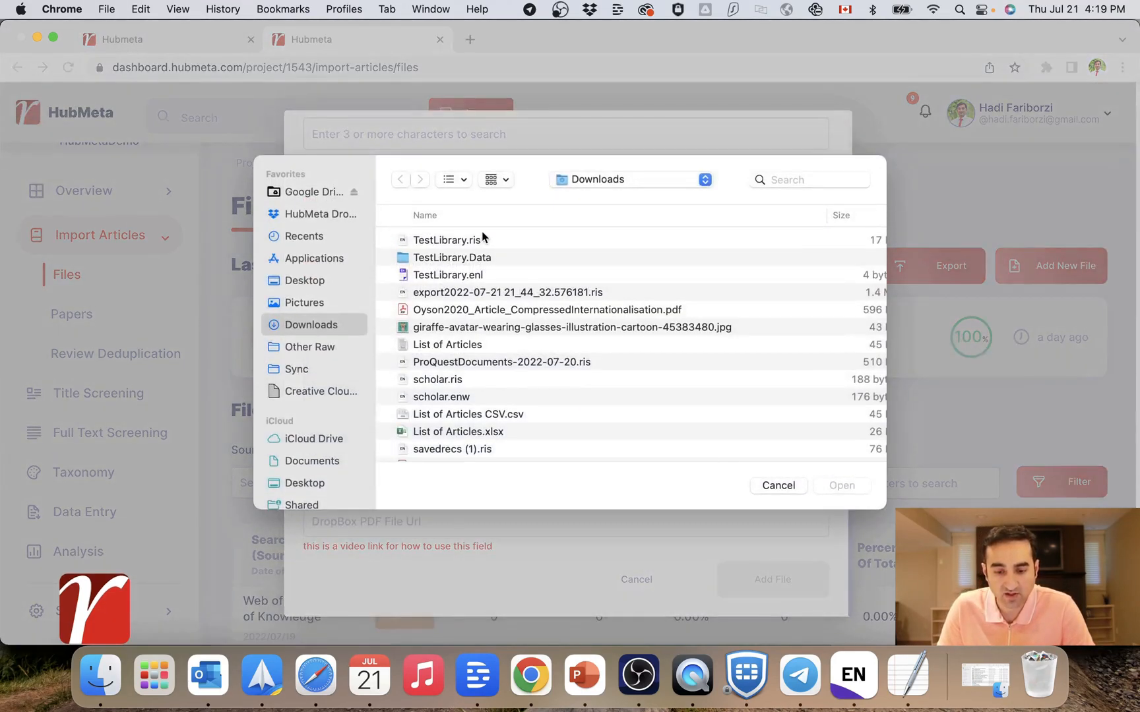
{"action": "left_click", "coordinate": [445, 240]}
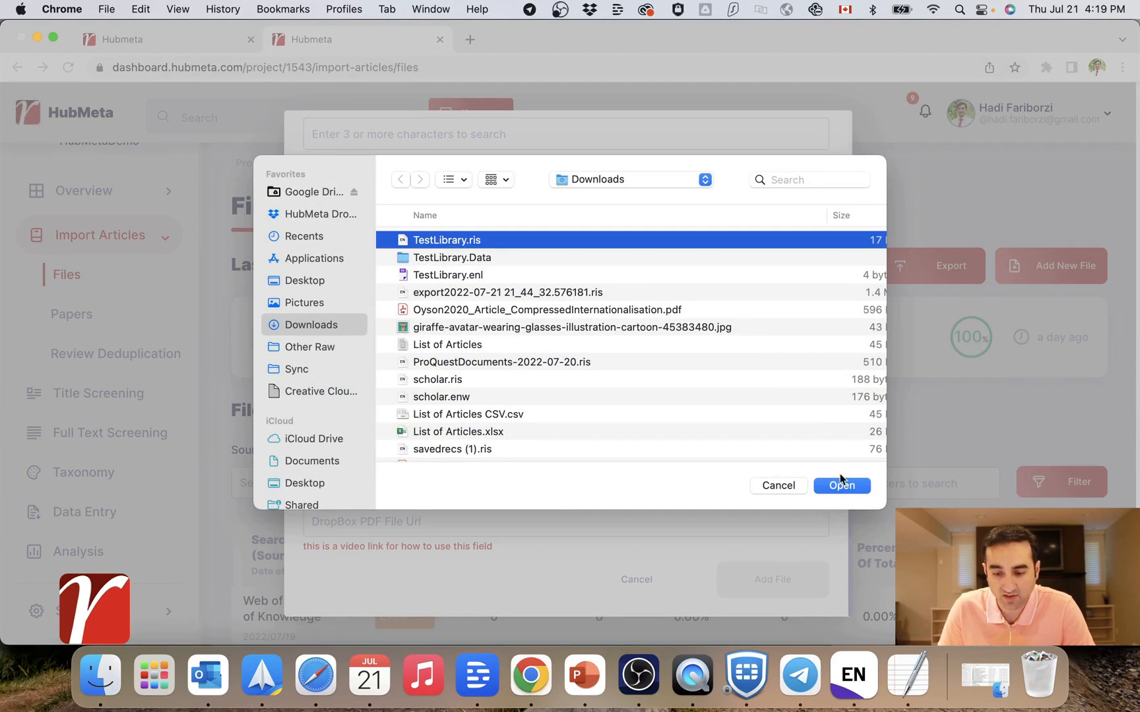
{"action": "left_click", "coordinate": [842, 485]}
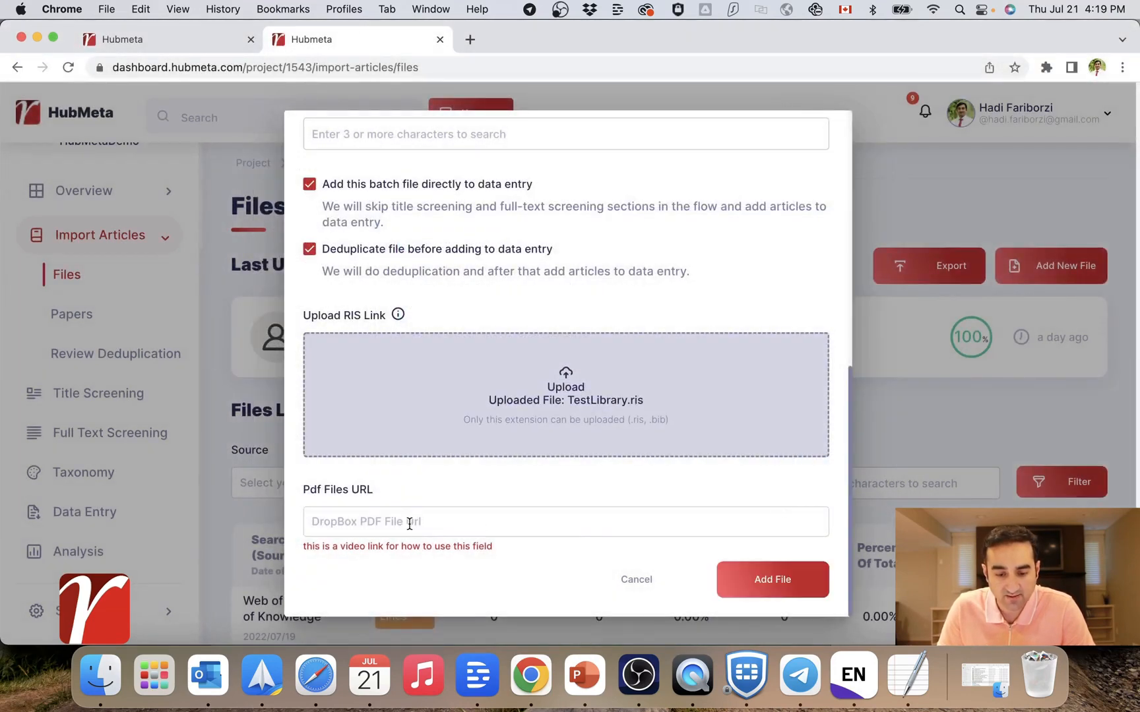
{"action": "type", "text": "https://www.dropbox.com/home/Hadi%20Fariborzi/Apps/hubmeta/end_note/TestFolder/PDF"}
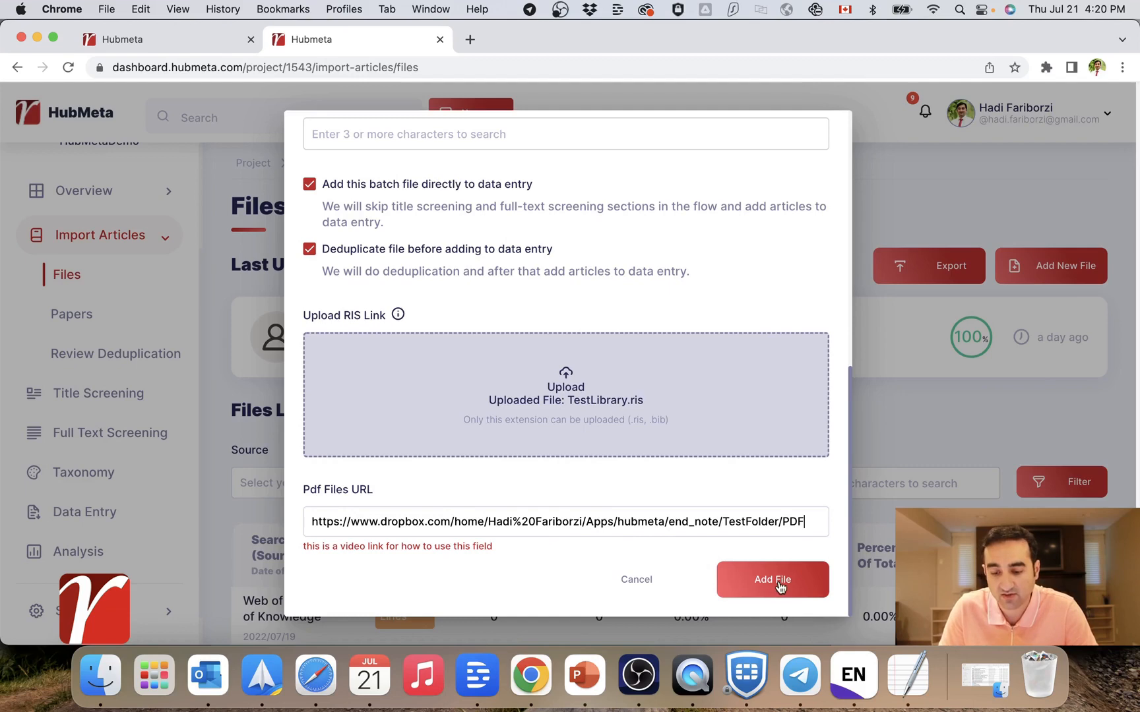
{"action": "left_click", "coordinate": [770, 579]}
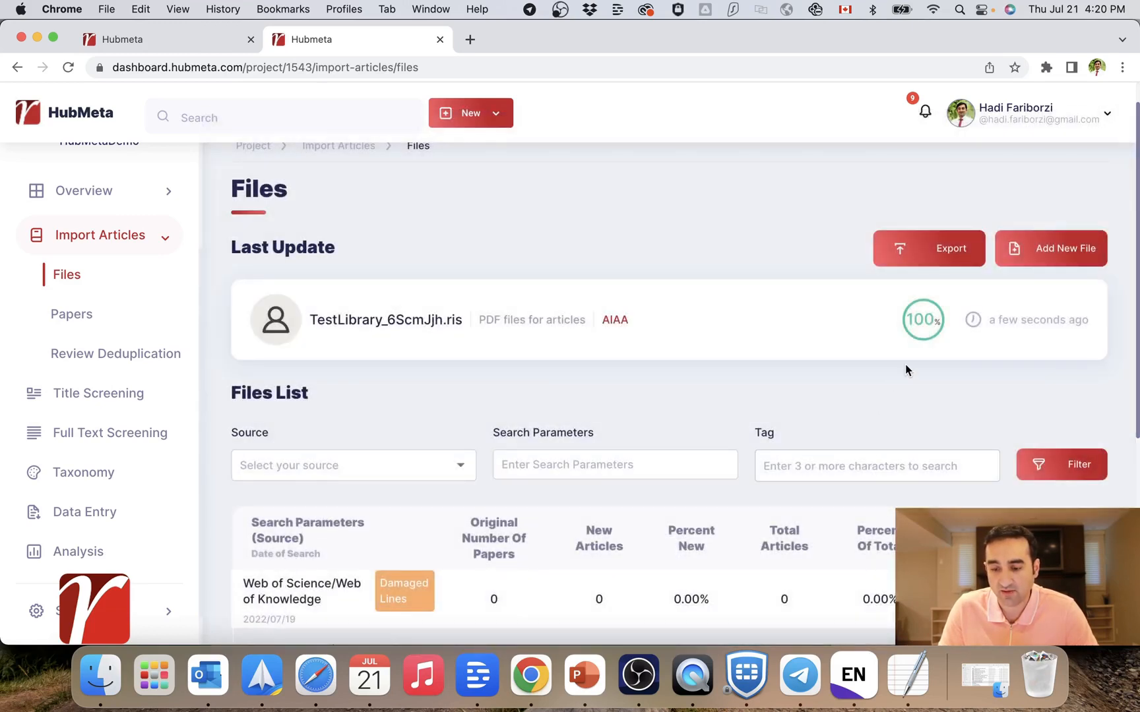
- Reveal the Files List where the AIAA row shows 17 papers, 13 new articles and 210 total
{"action": "scroll", "scroll_direction": "down", "scroll_amount": 3}
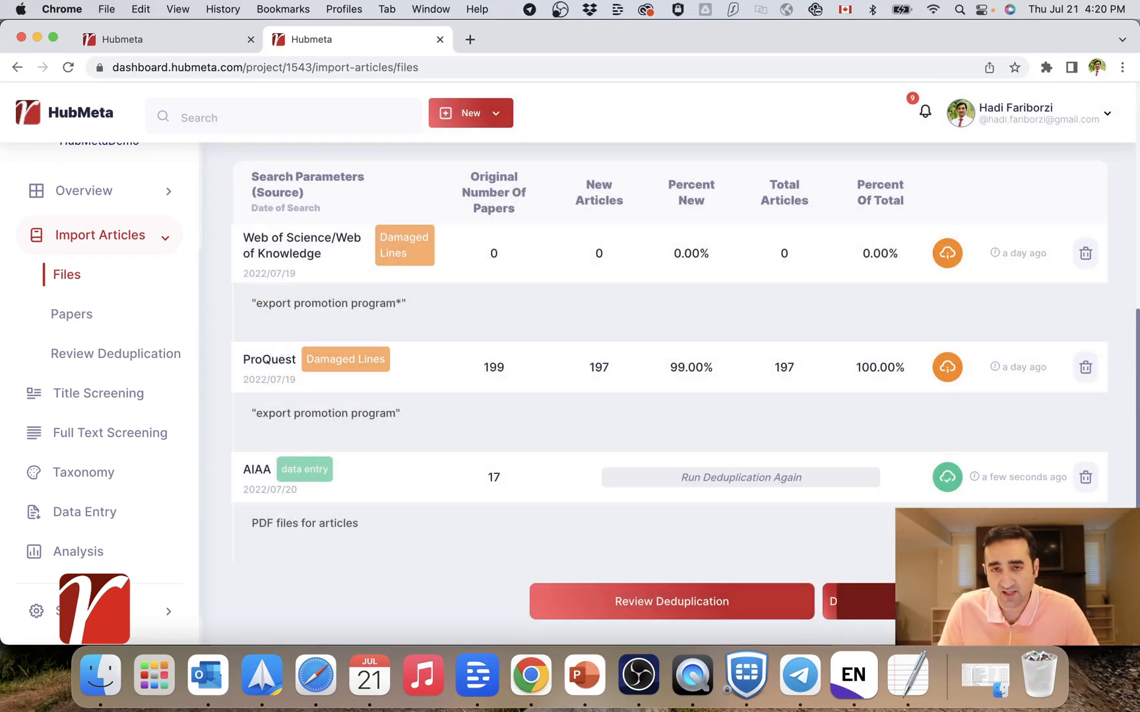
{"action": "left_click", "coordinate": [740, 477]}
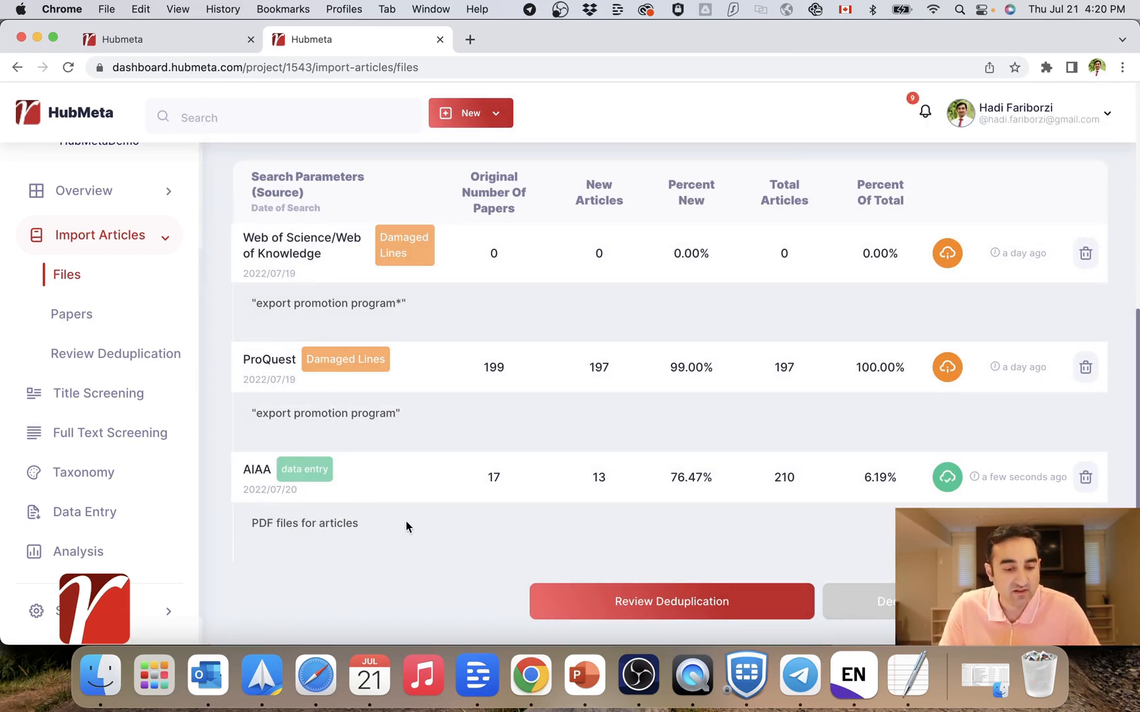
{"action": "mouse_move", "coordinate": [285, 561]}
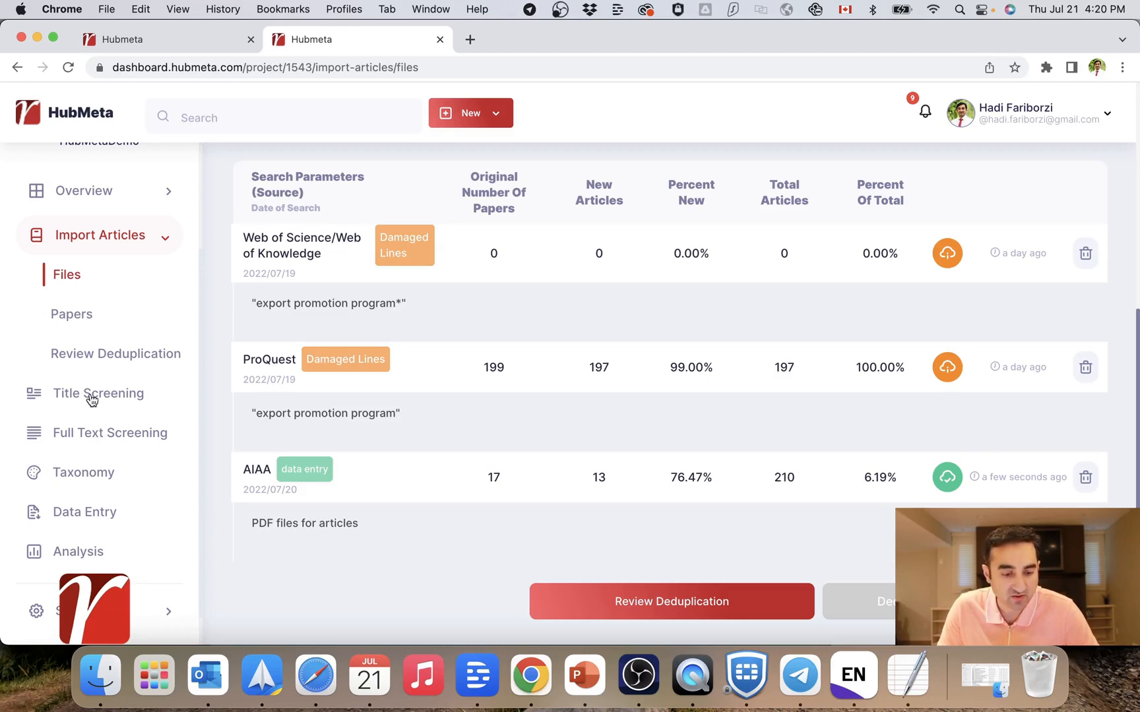
- Filter Title Screening to show only articles marked 'Pdf Imported'
{"action": "left_click", "coordinate": [91, 393]}
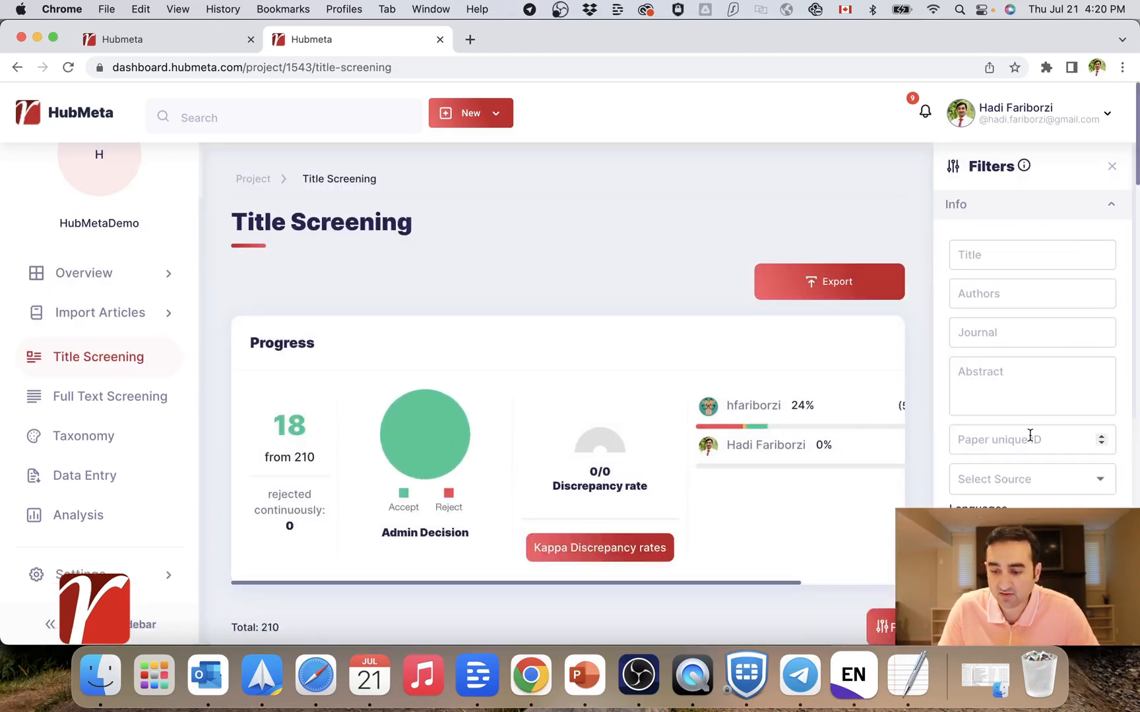
{"action": "scroll", "scroll_direction": "down", "scroll_amount": 3}
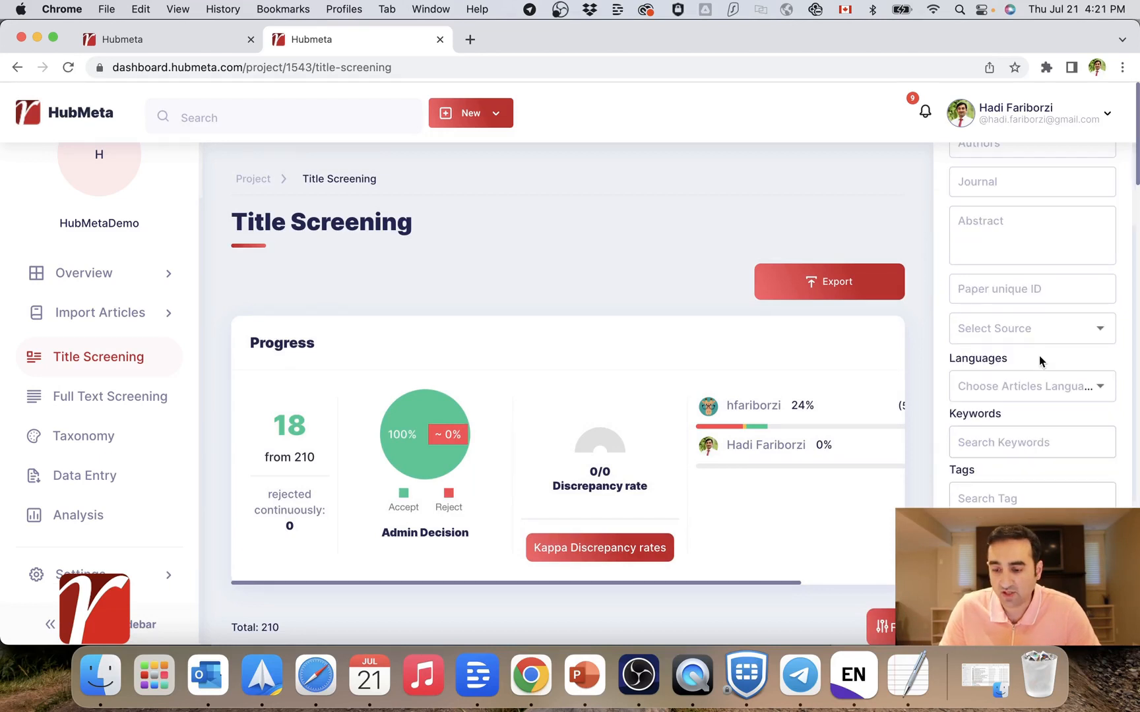
{"action": "scroll", "scroll_direction": "down", "scroll_amount": 3}
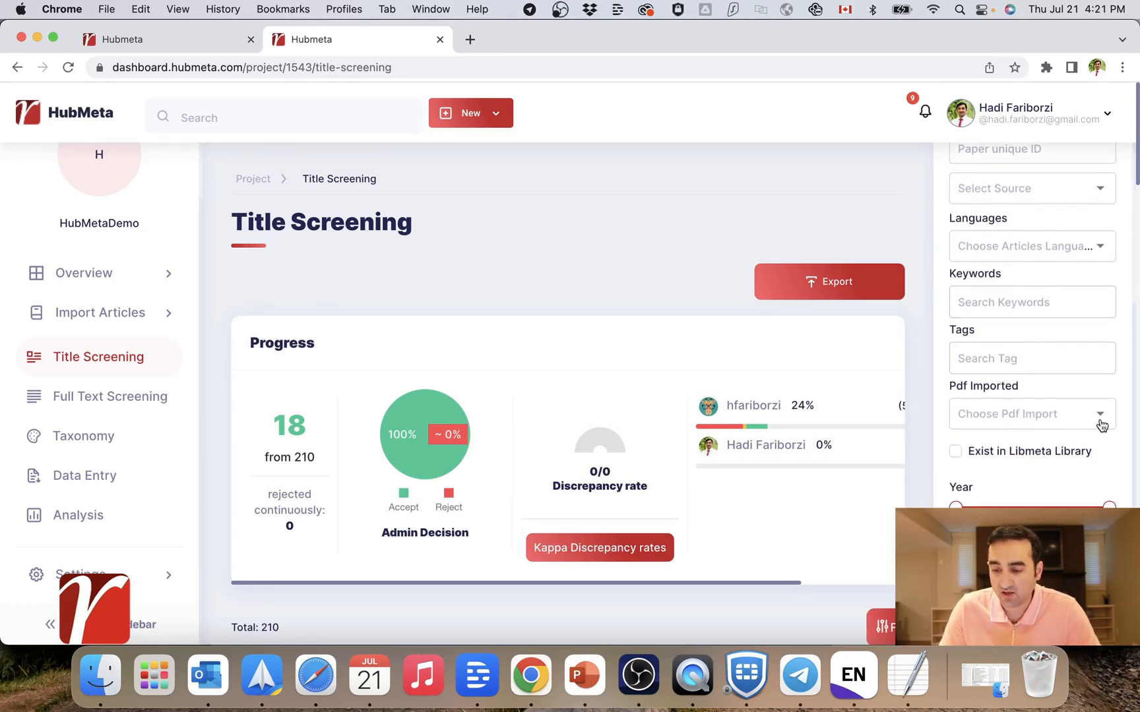
{"action": "left_click", "coordinate": [1030, 415]}
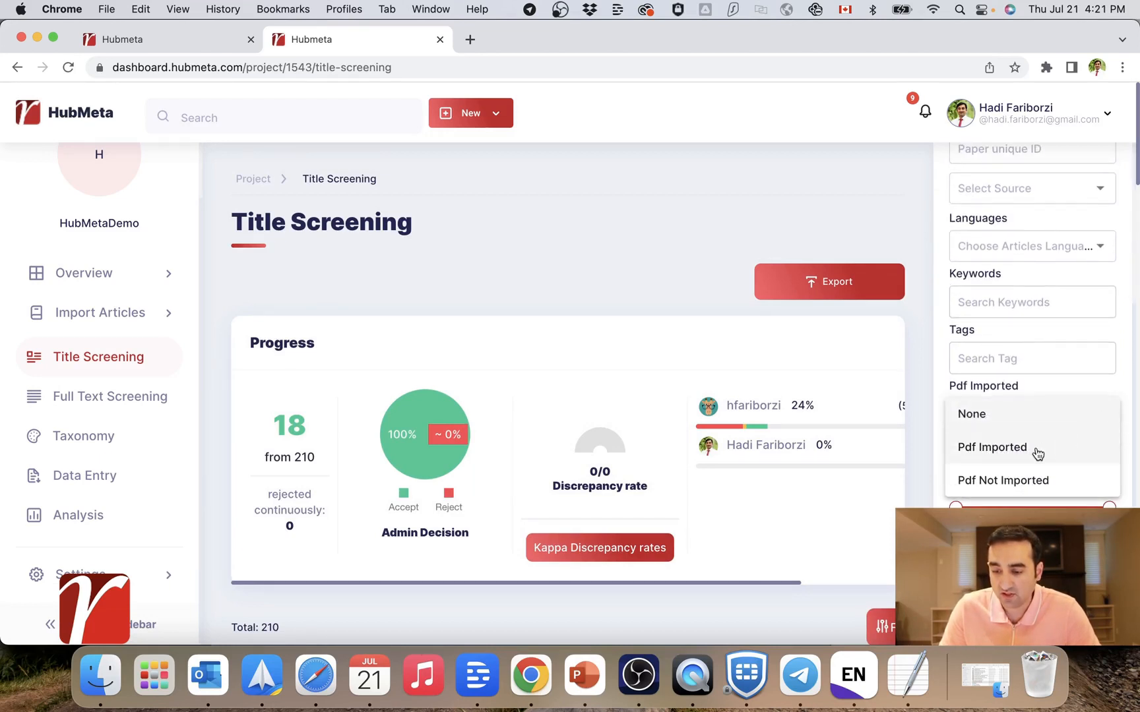
{"action": "left_click", "coordinate": [992, 447]}
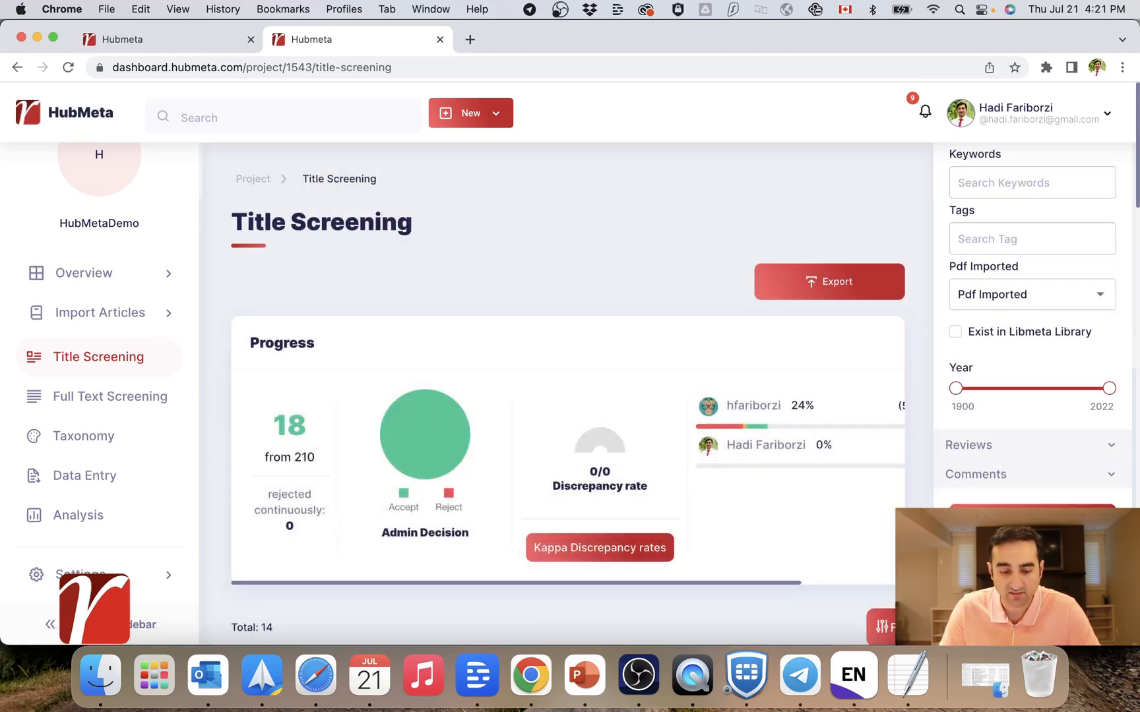
- Open the imported PDF of the patent collaboration article in a new tab
{"action": "scroll", "scroll_direction": "down", "scroll_amount": 3}
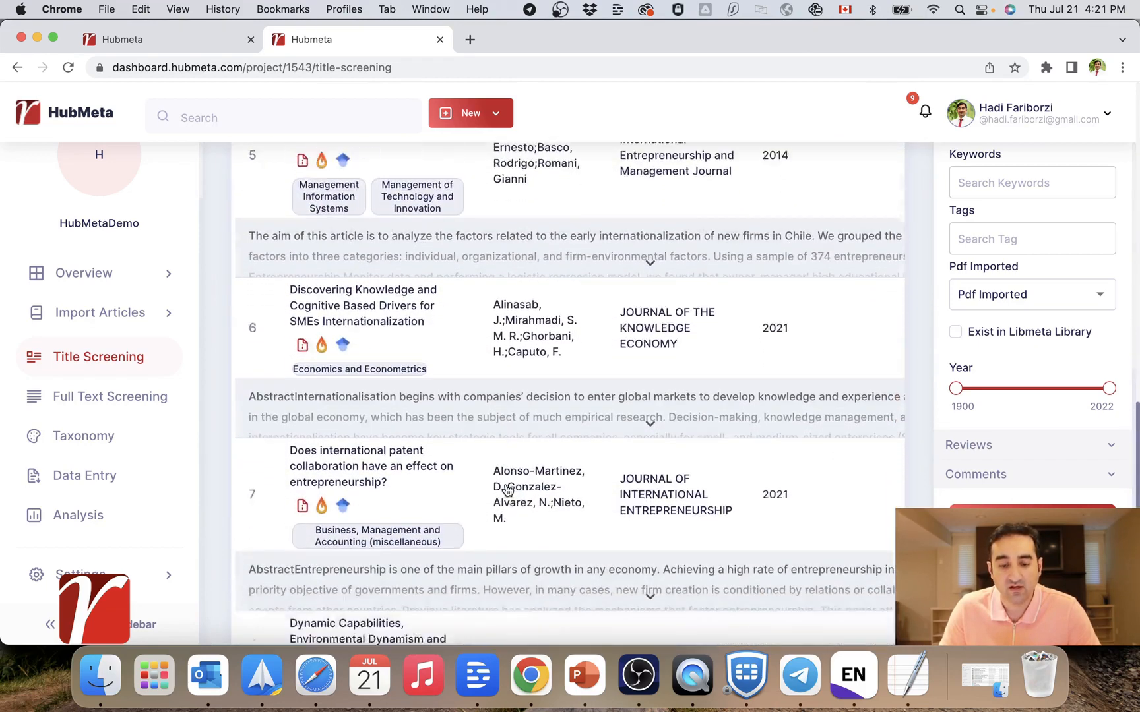
{"action": "scroll", "scroll_direction": "down", "scroll_amount": 3}
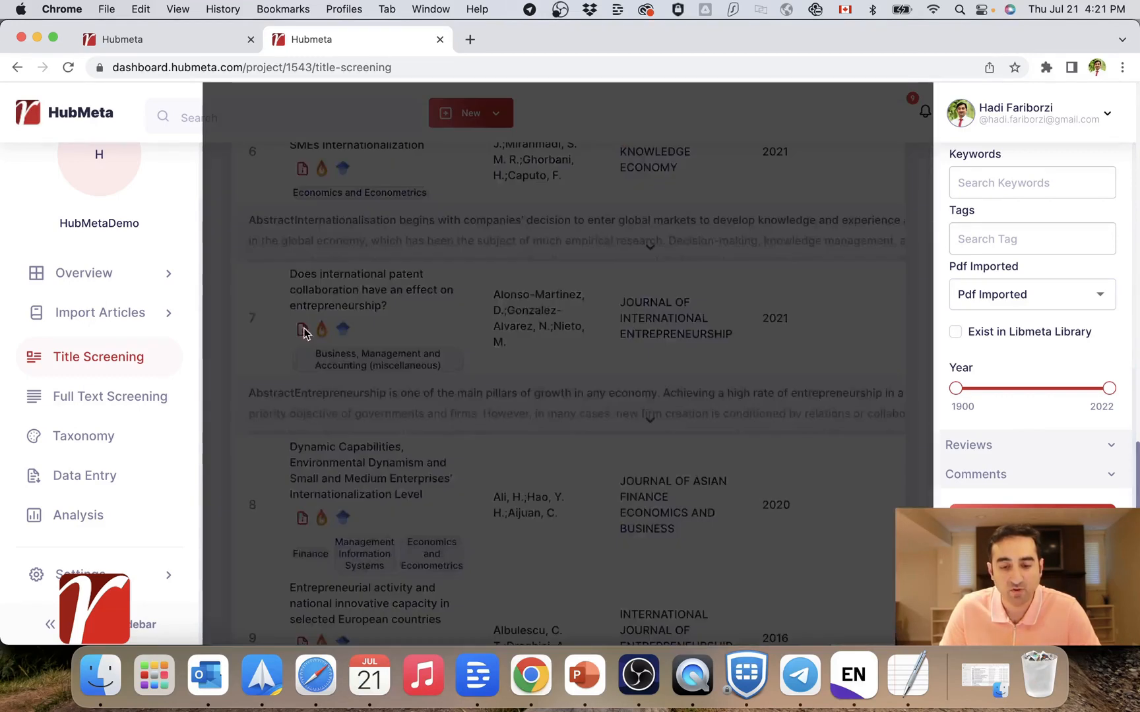
{"action": "left_click", "coordinate": [302, 330]}
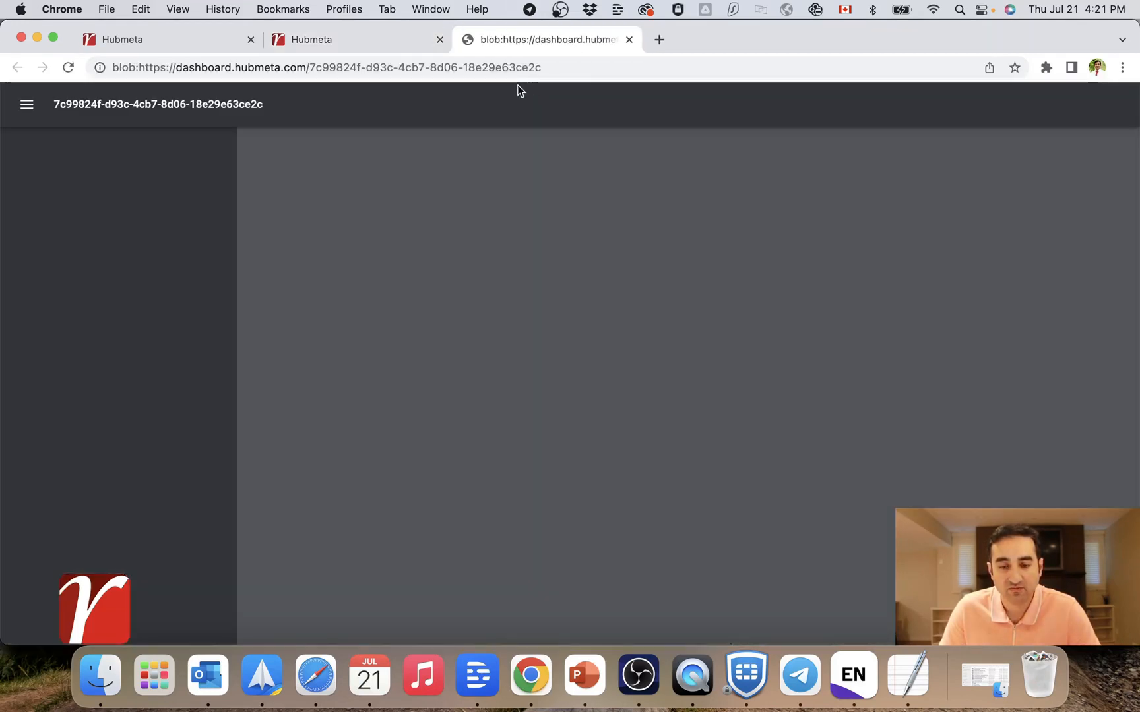